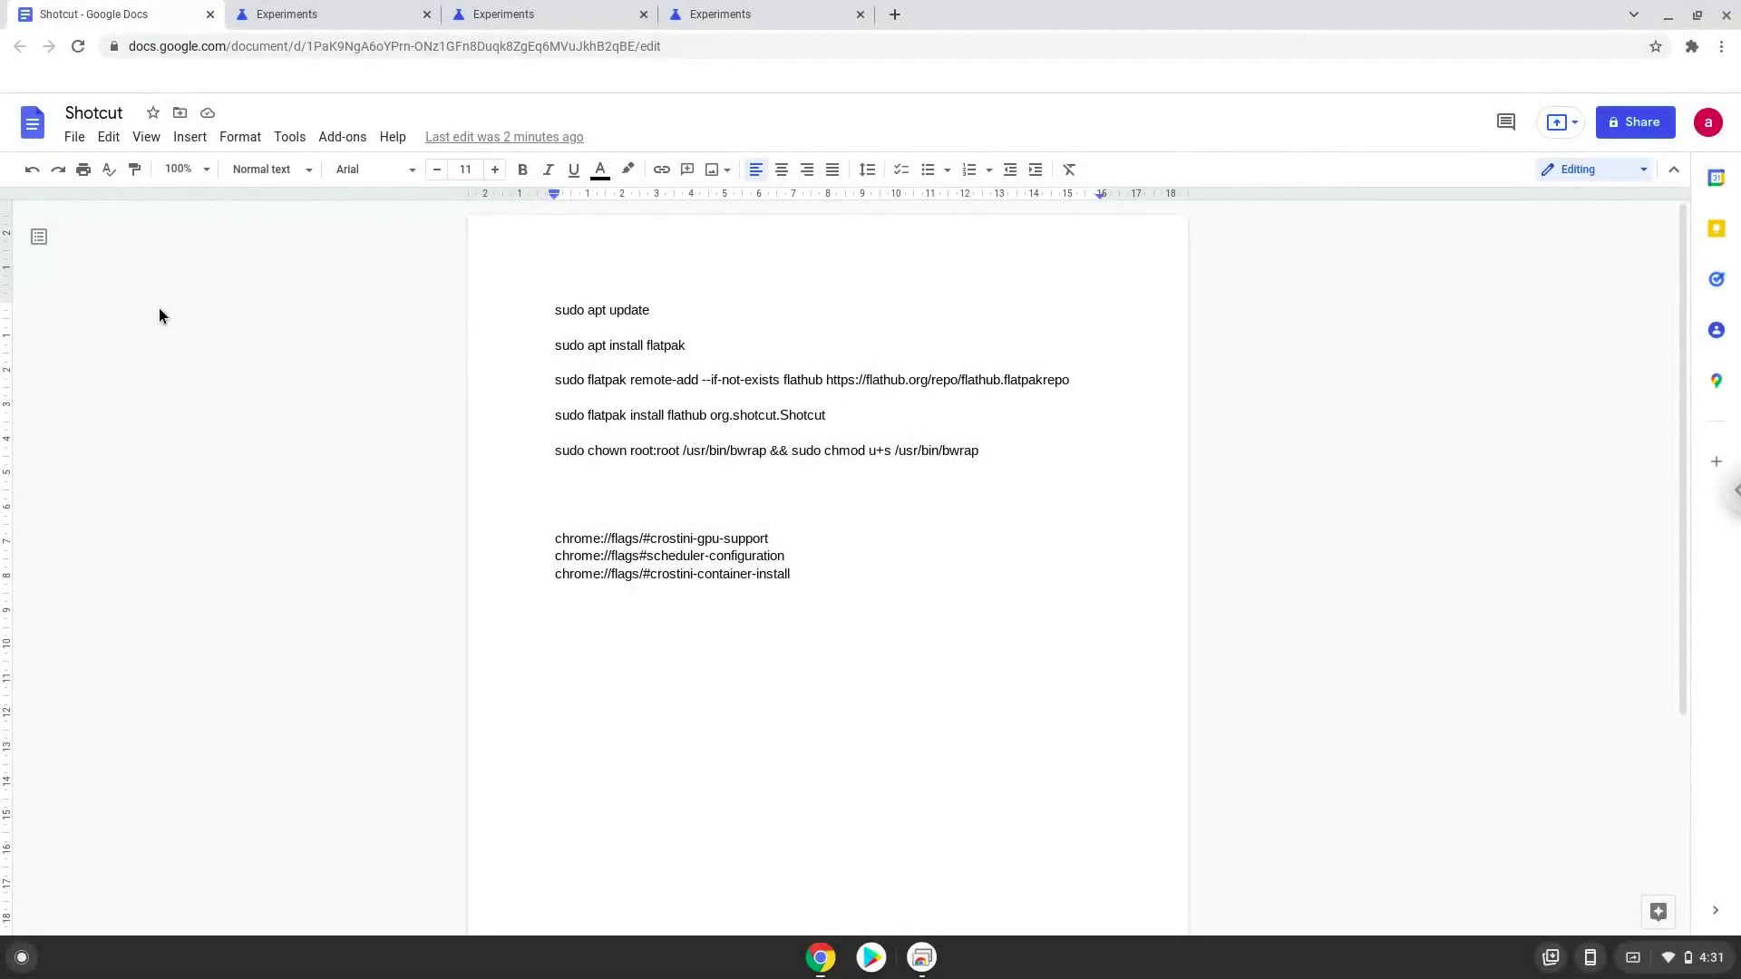
Step: Set the Debian version flag for new Crostini containers to Bullseye
left_click(555, 310)
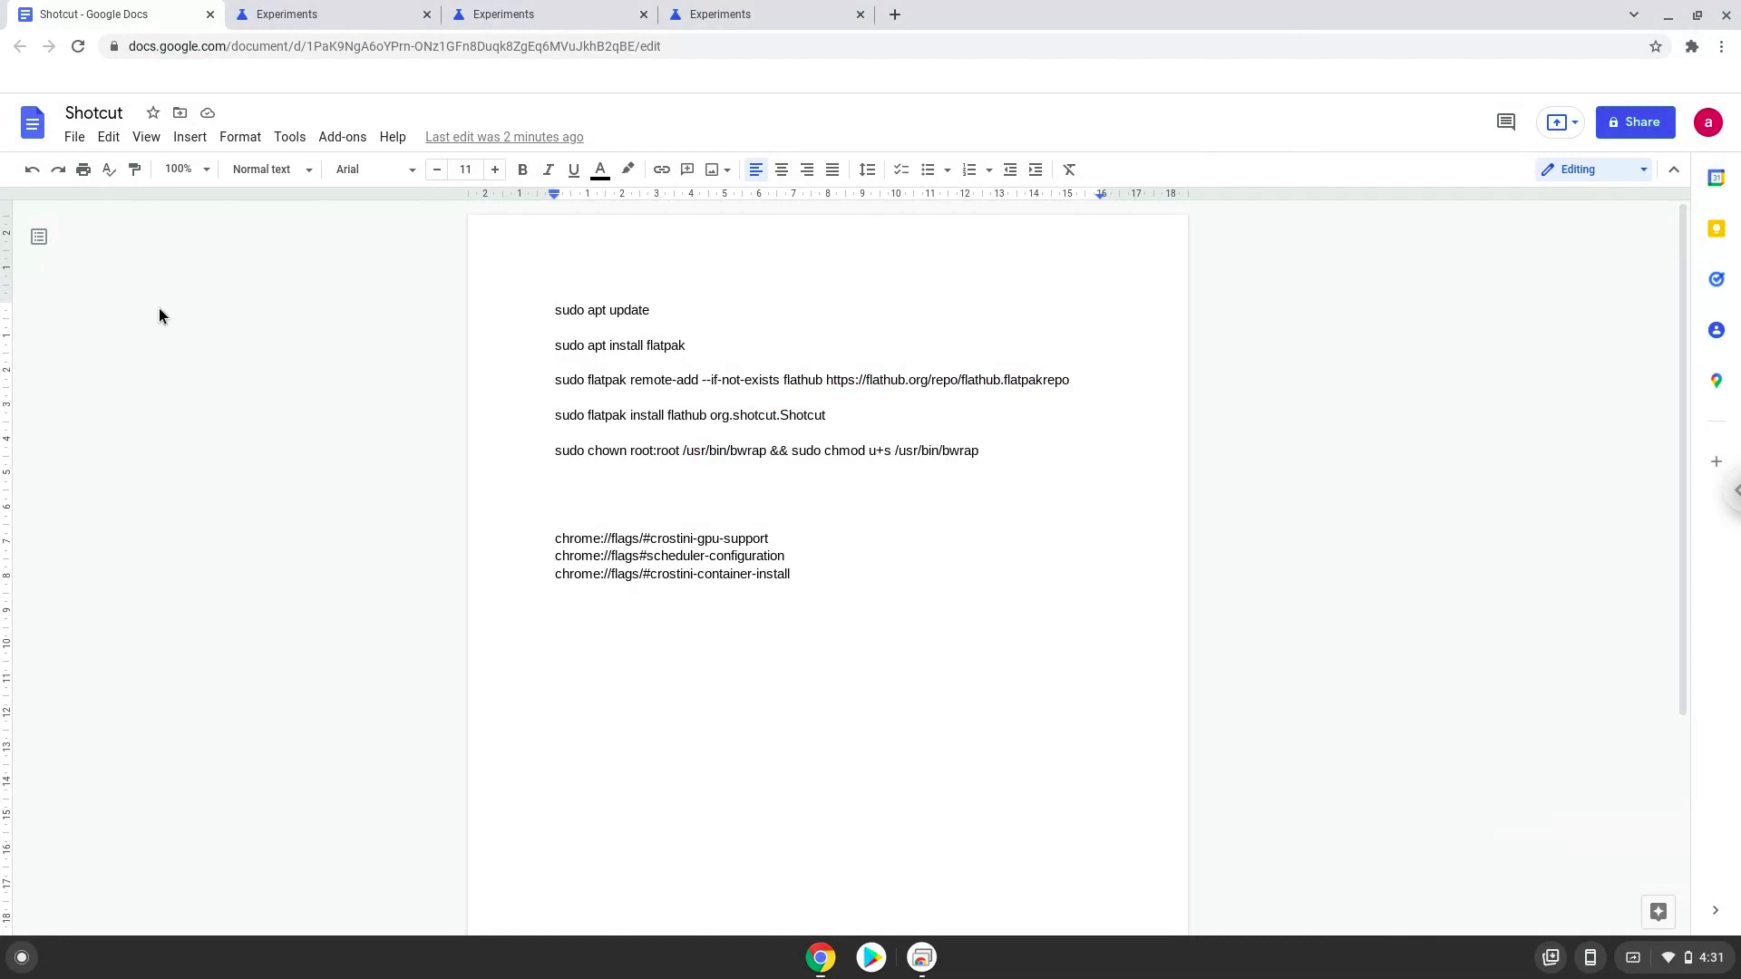
left_click(556, 310)
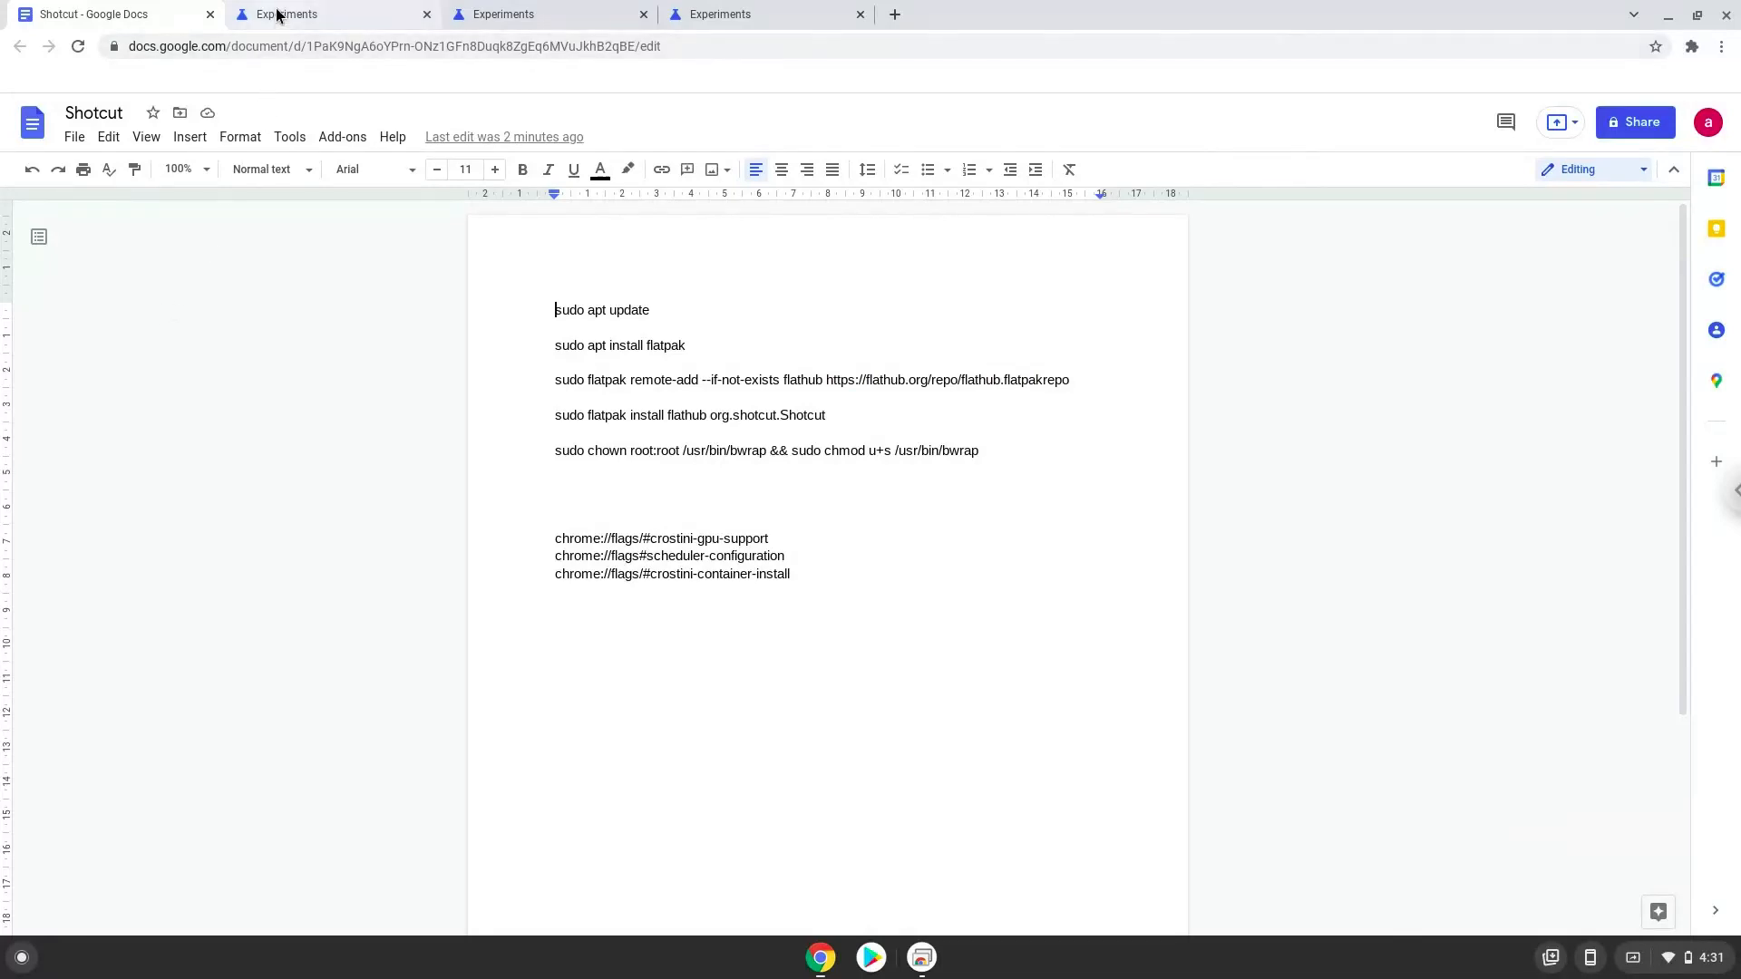
left_click(286, 14)
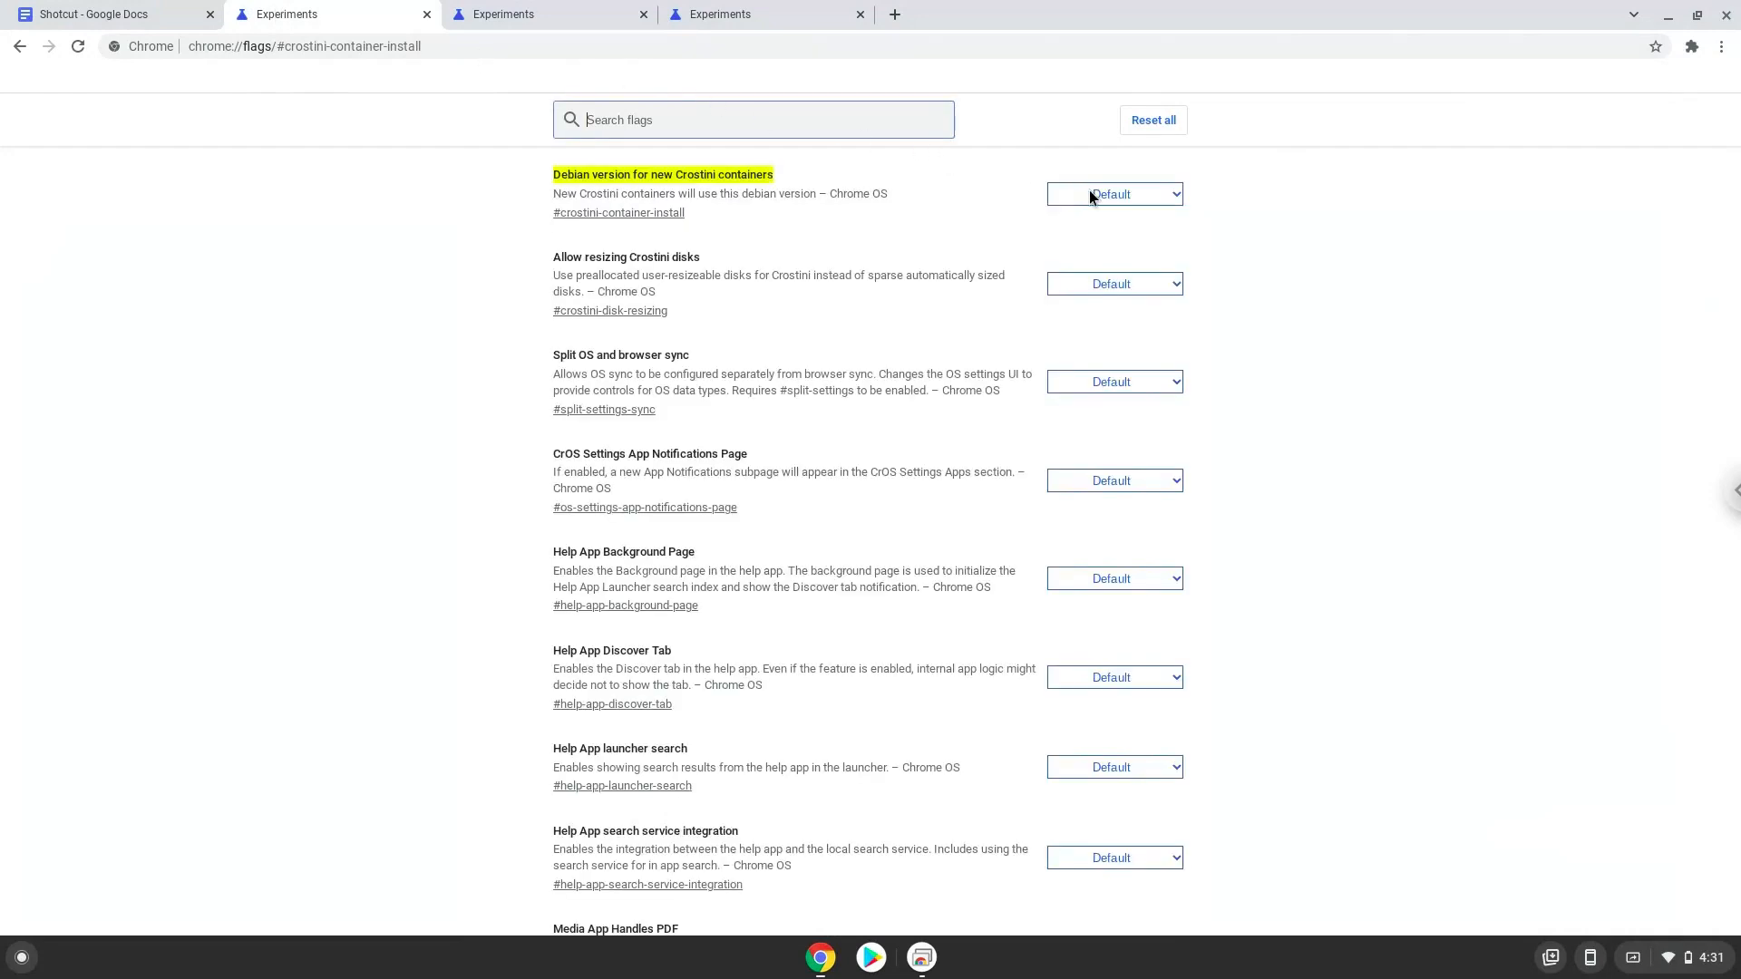
left_click(1113, 193)
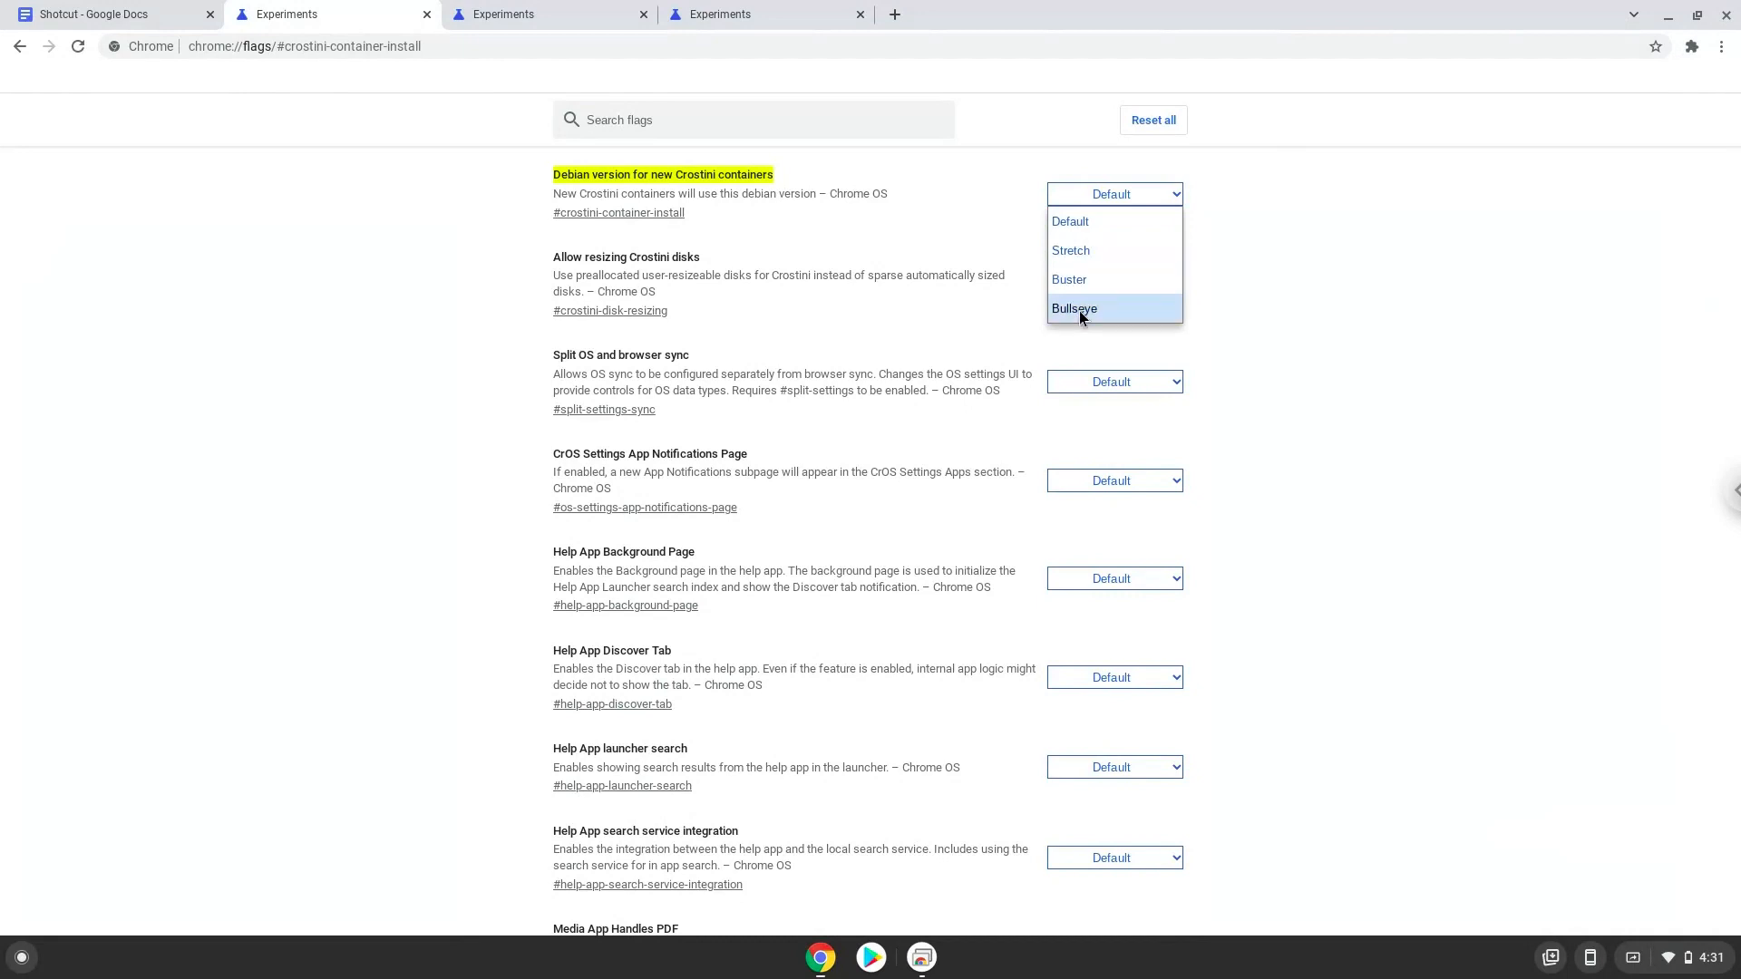
left_click(1074, 307)
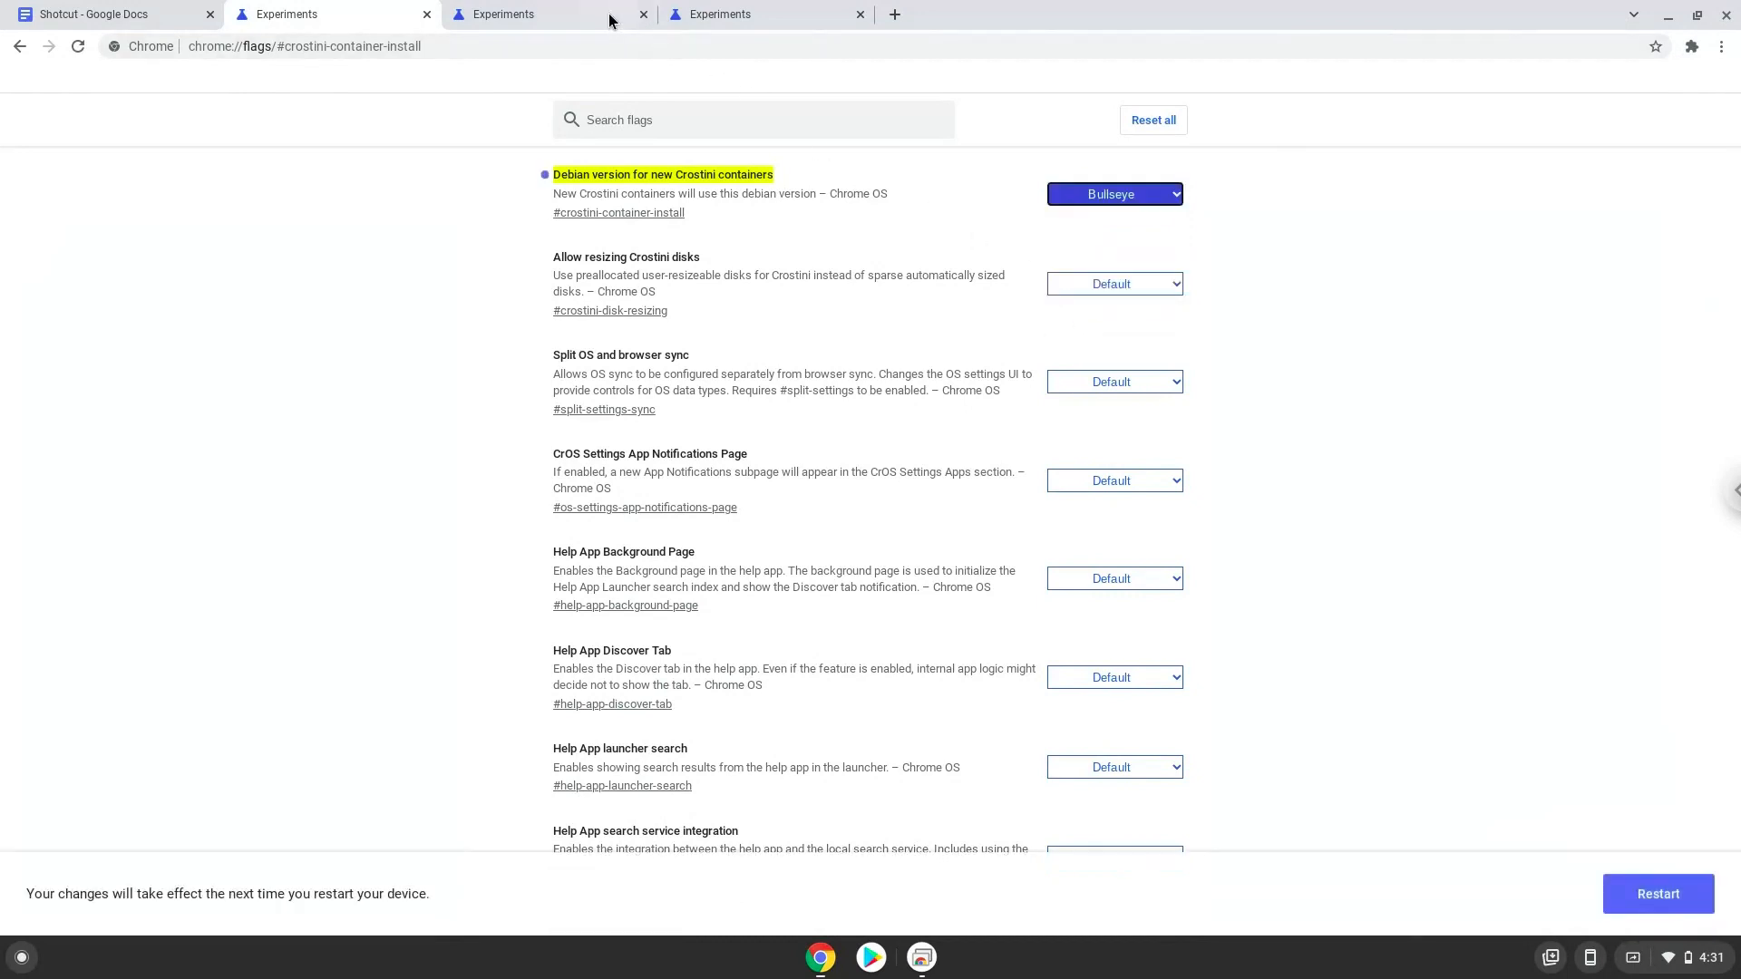
Step: Enable Crostini GPU Support and set Scheduler Configuration to enable Hyper-Threading
left_click(552, 13)
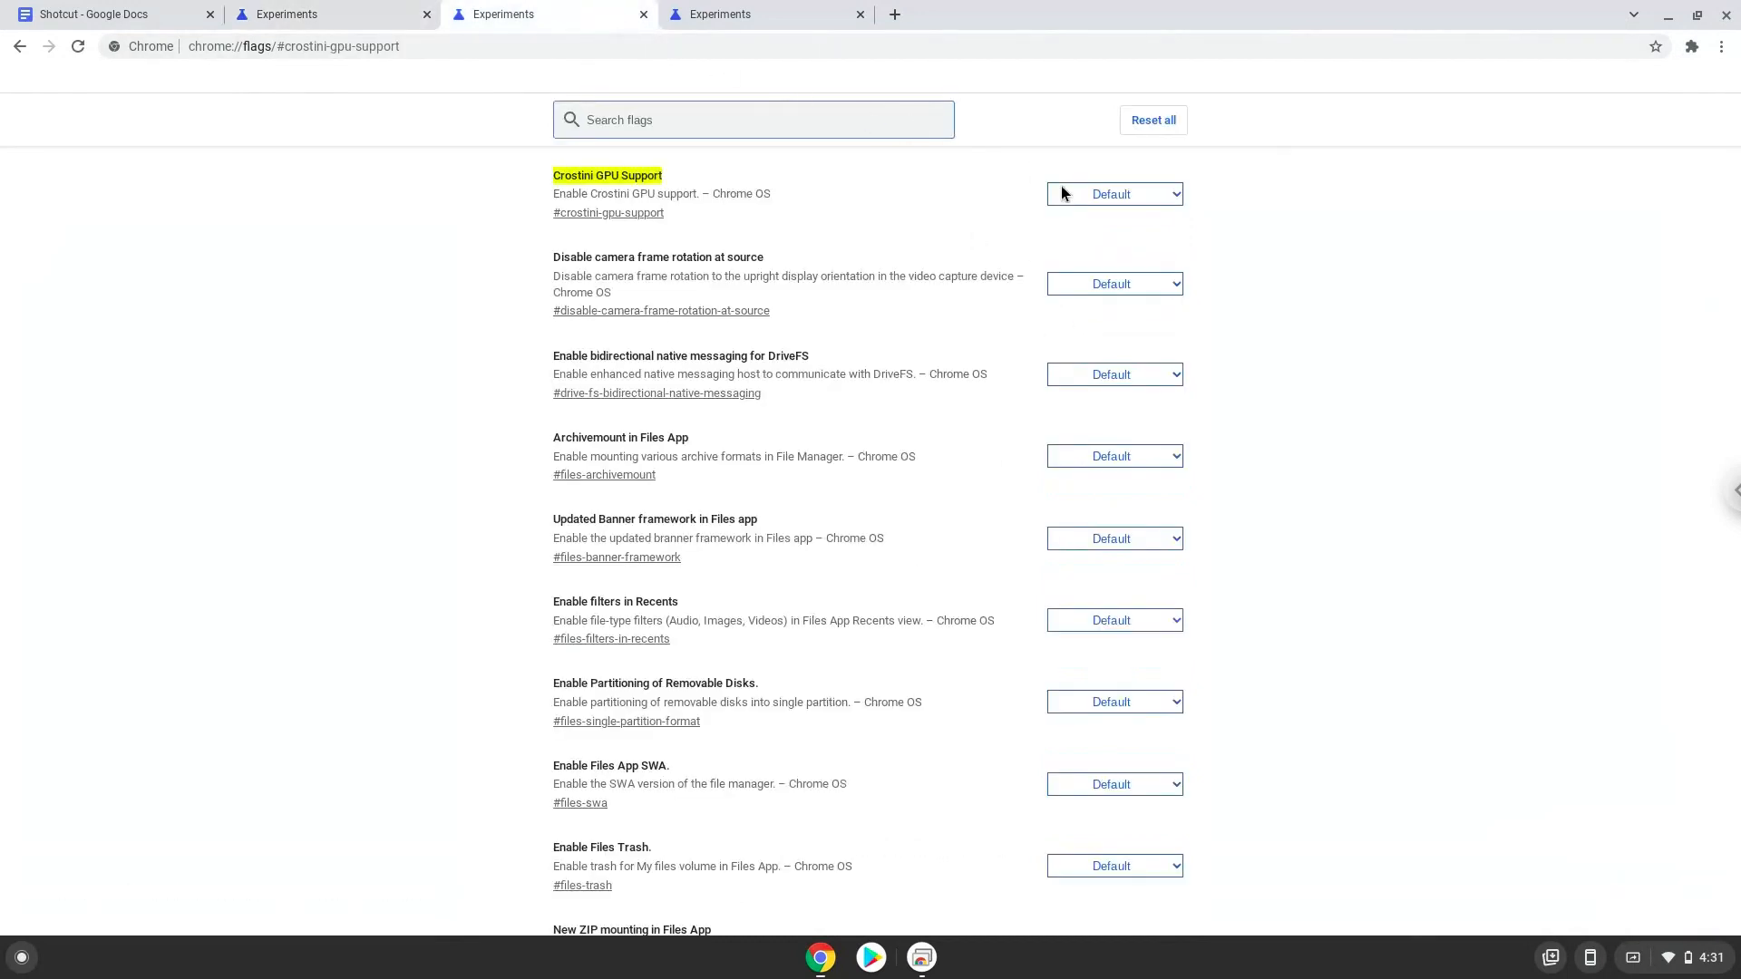
left_click(1112, 193)
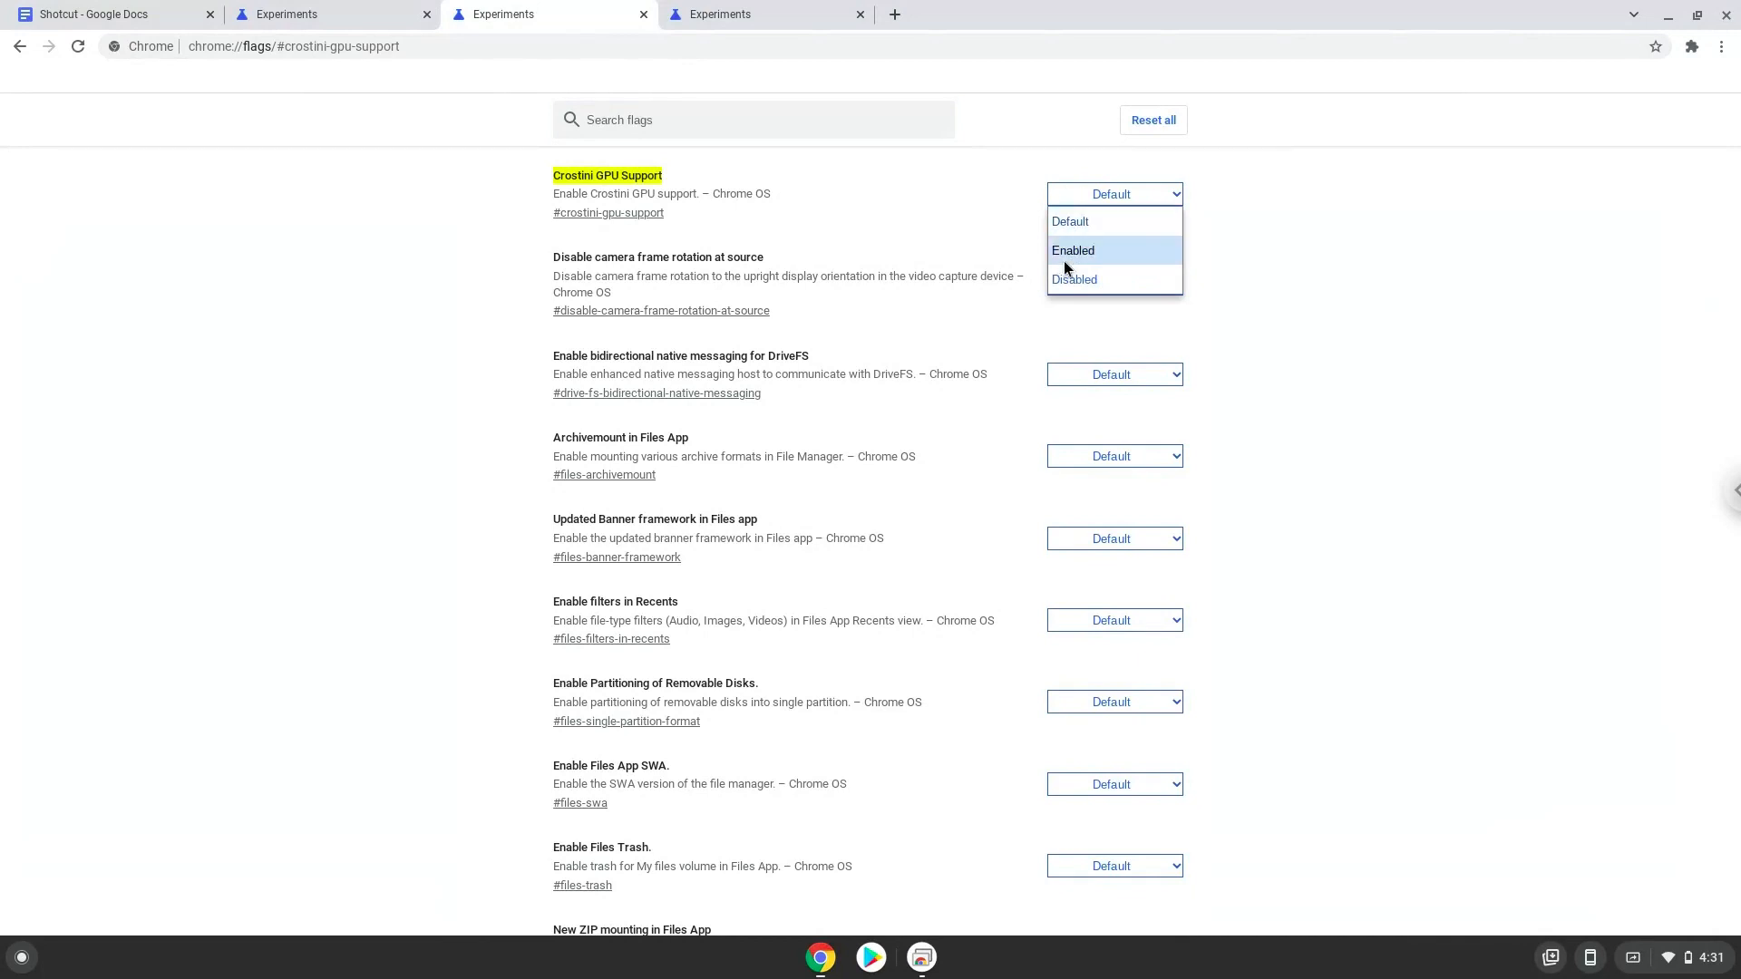
left_click(1073, 251)
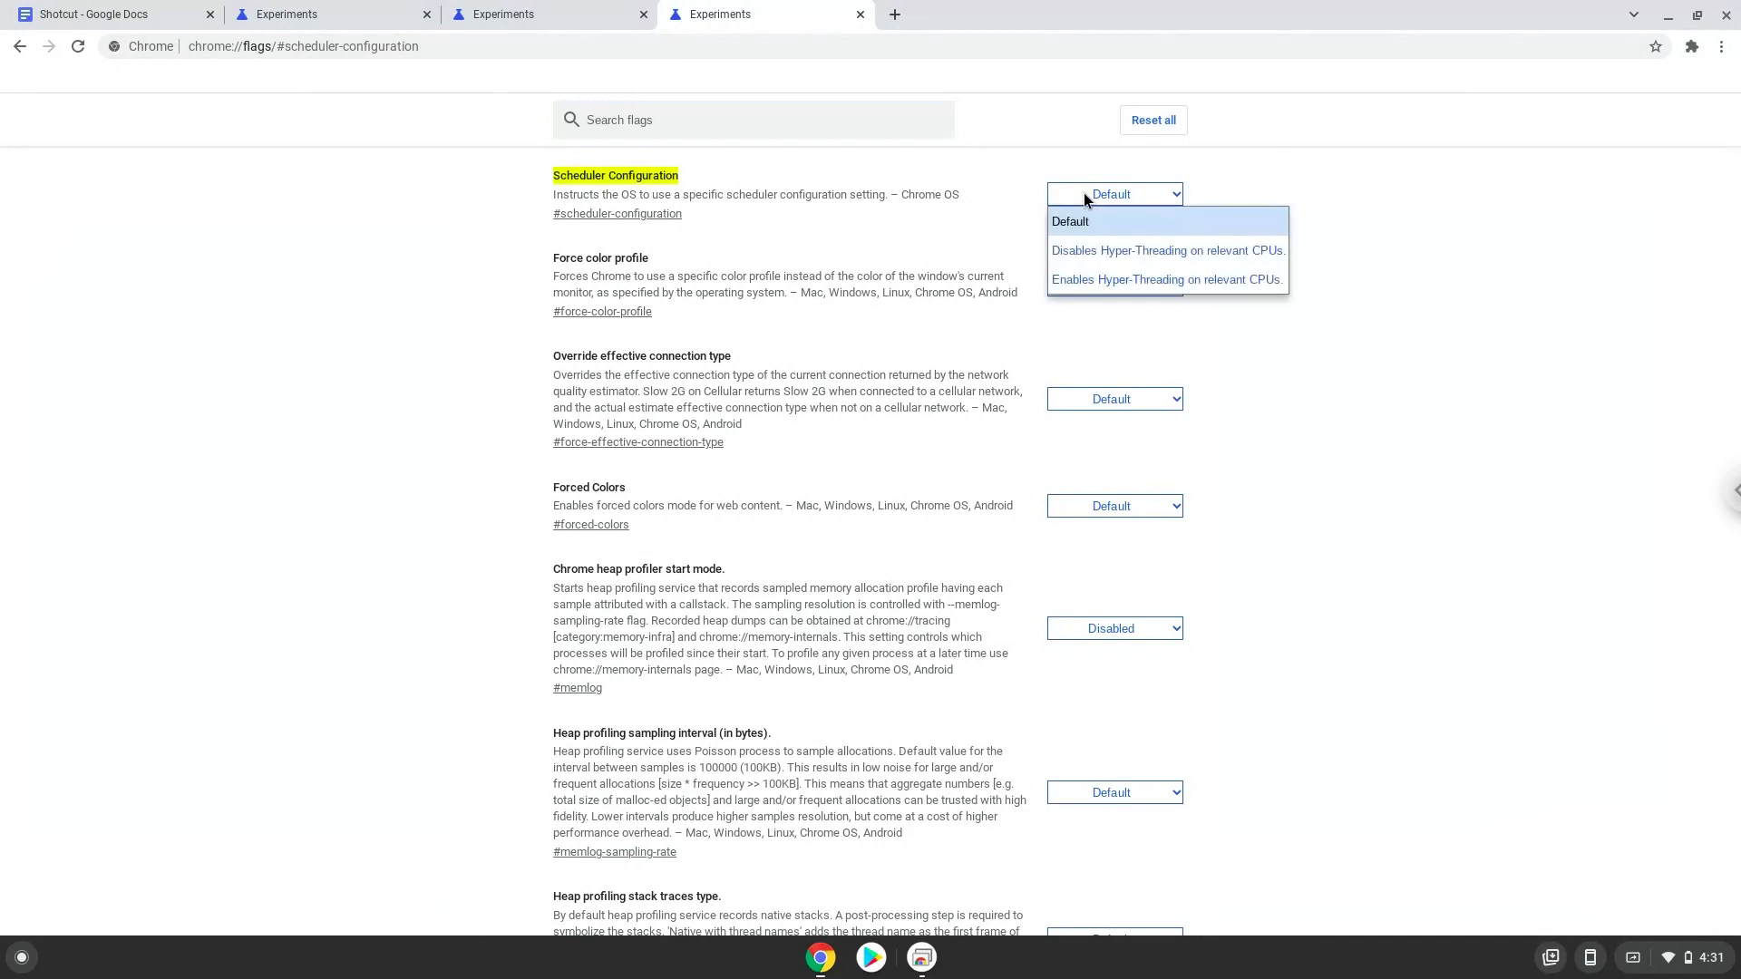
left_click(1166, 278)
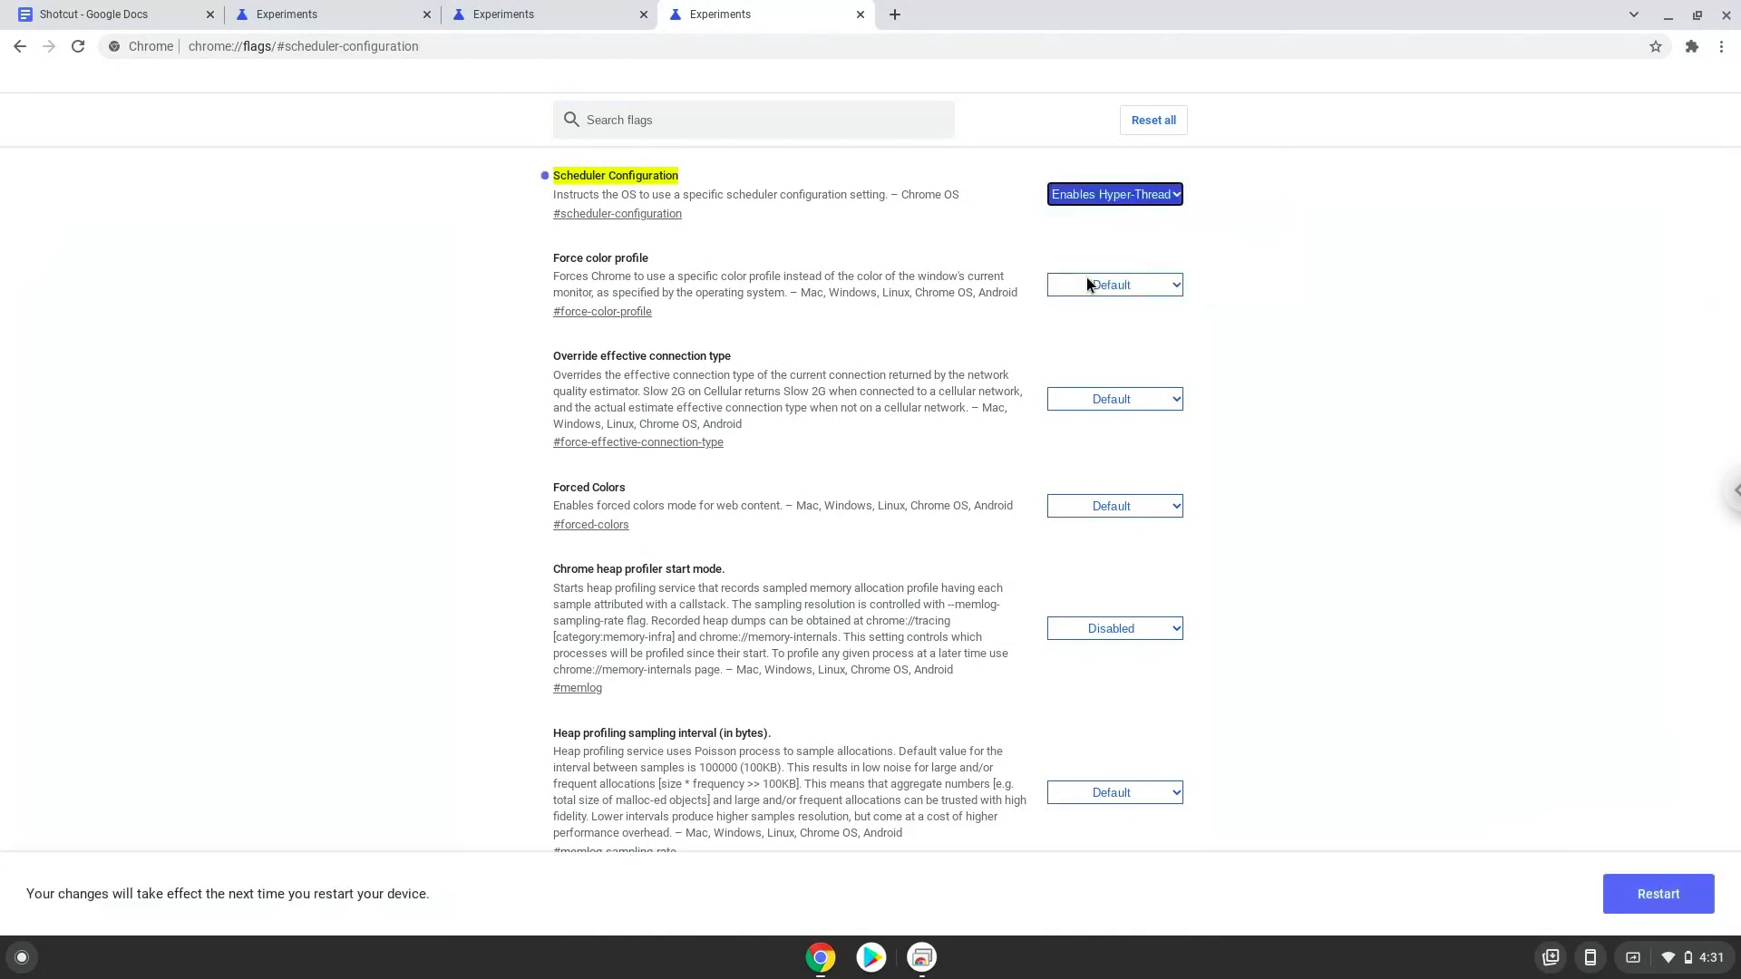
mouse_move(1299, 516)
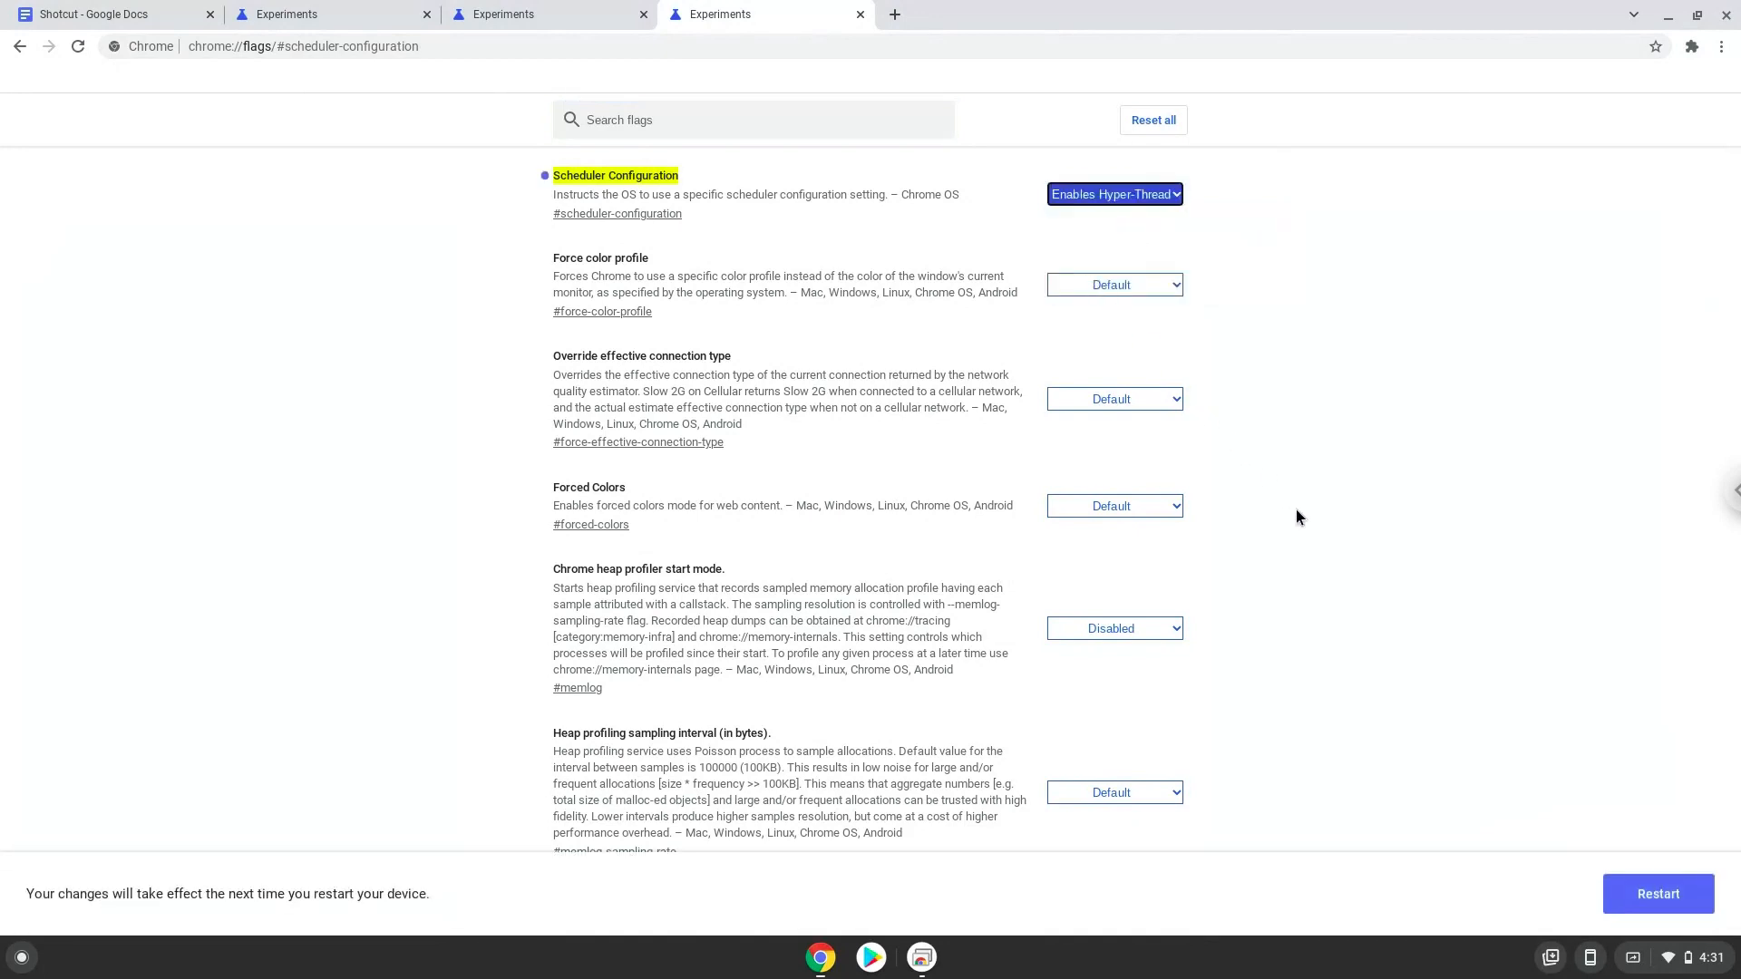
mouse_move(1657, 894)
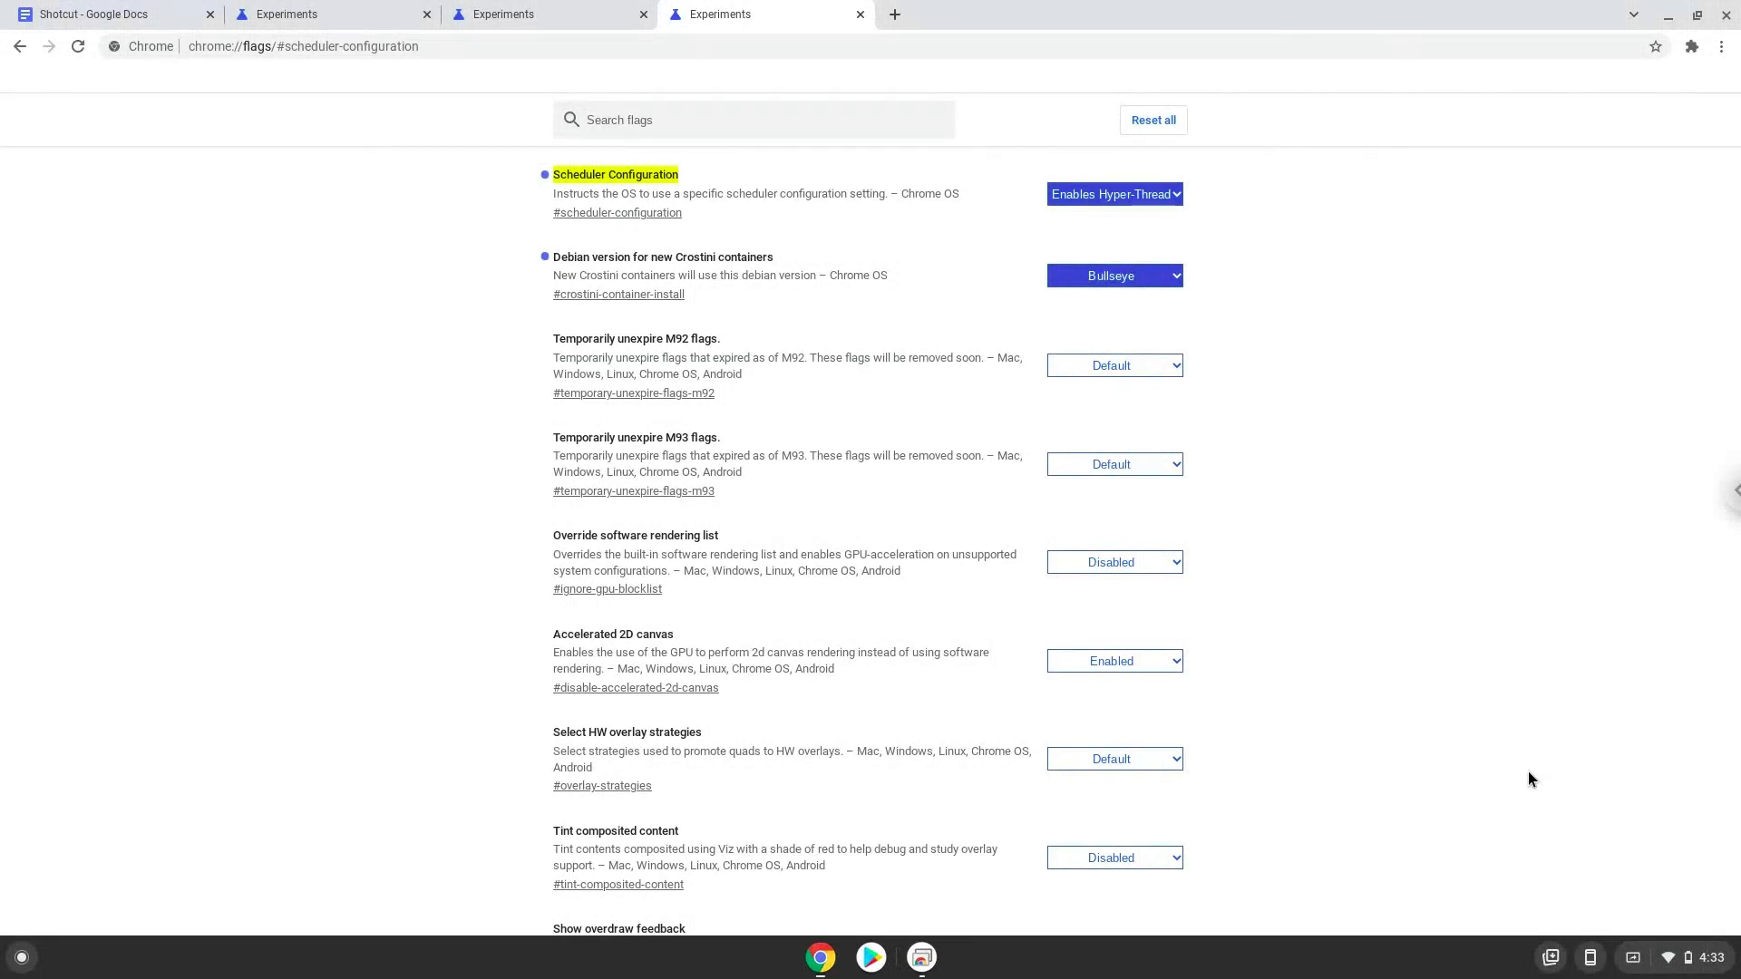
Step: Open the Chrome OS Settings app from the quick settings panel's gear icon
left_click(1696, 958)
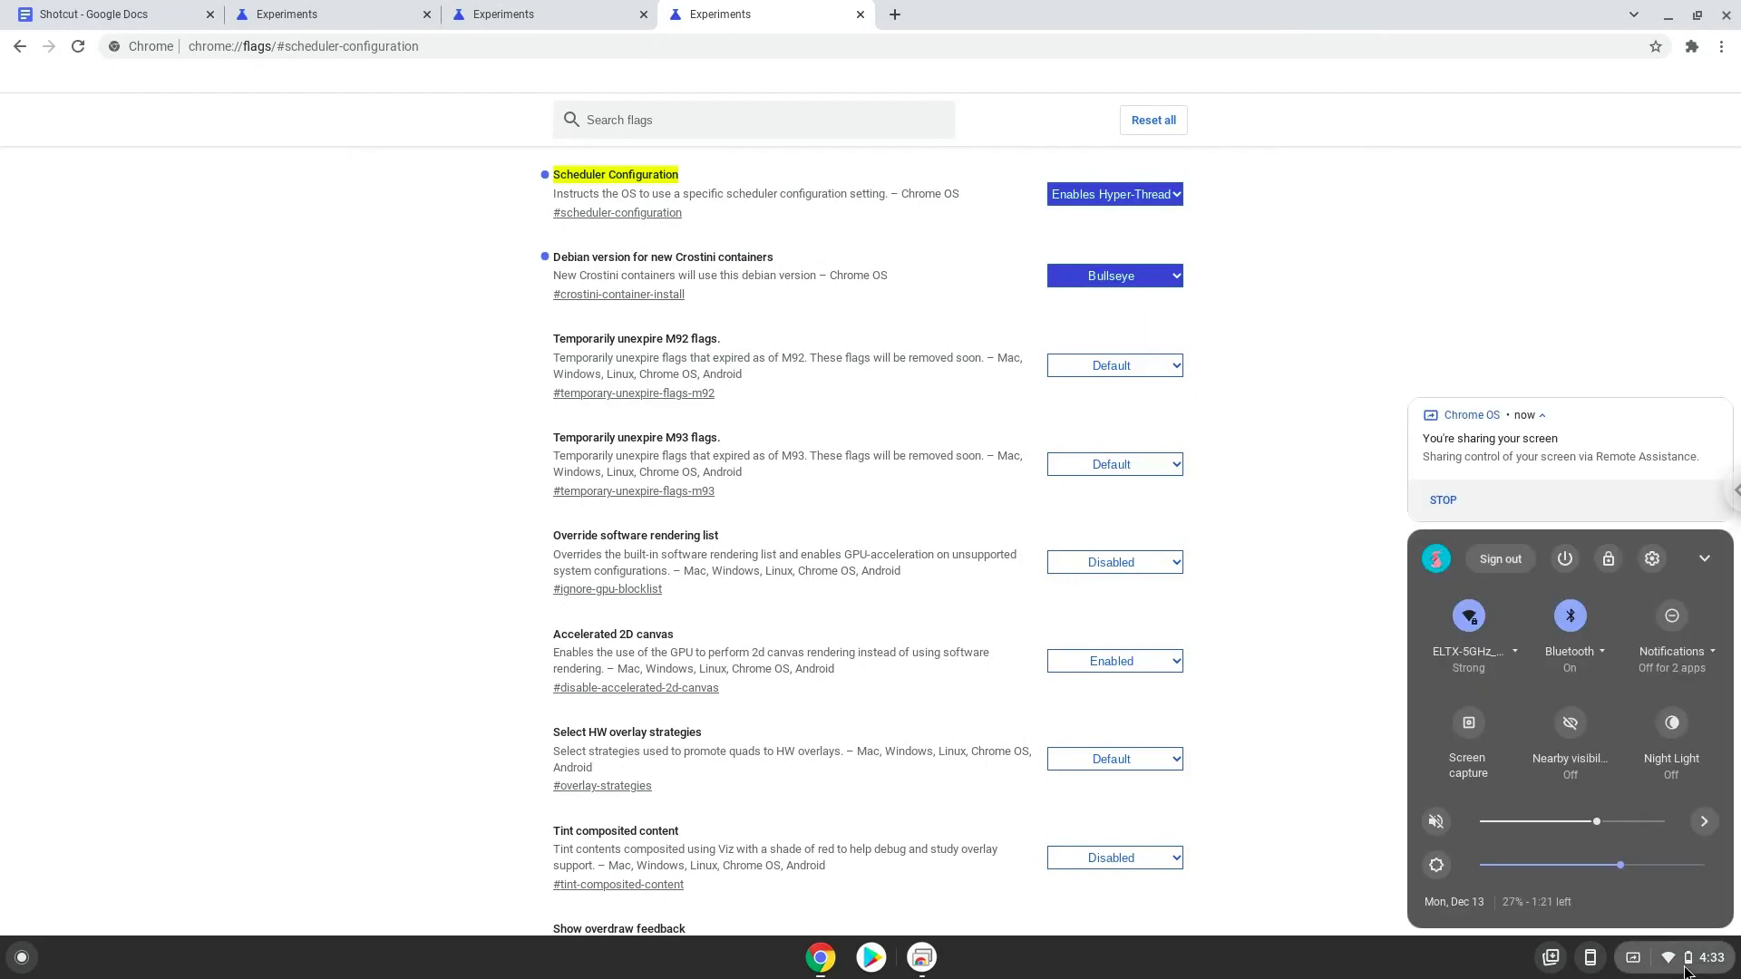
mouse_move(1649, 568)
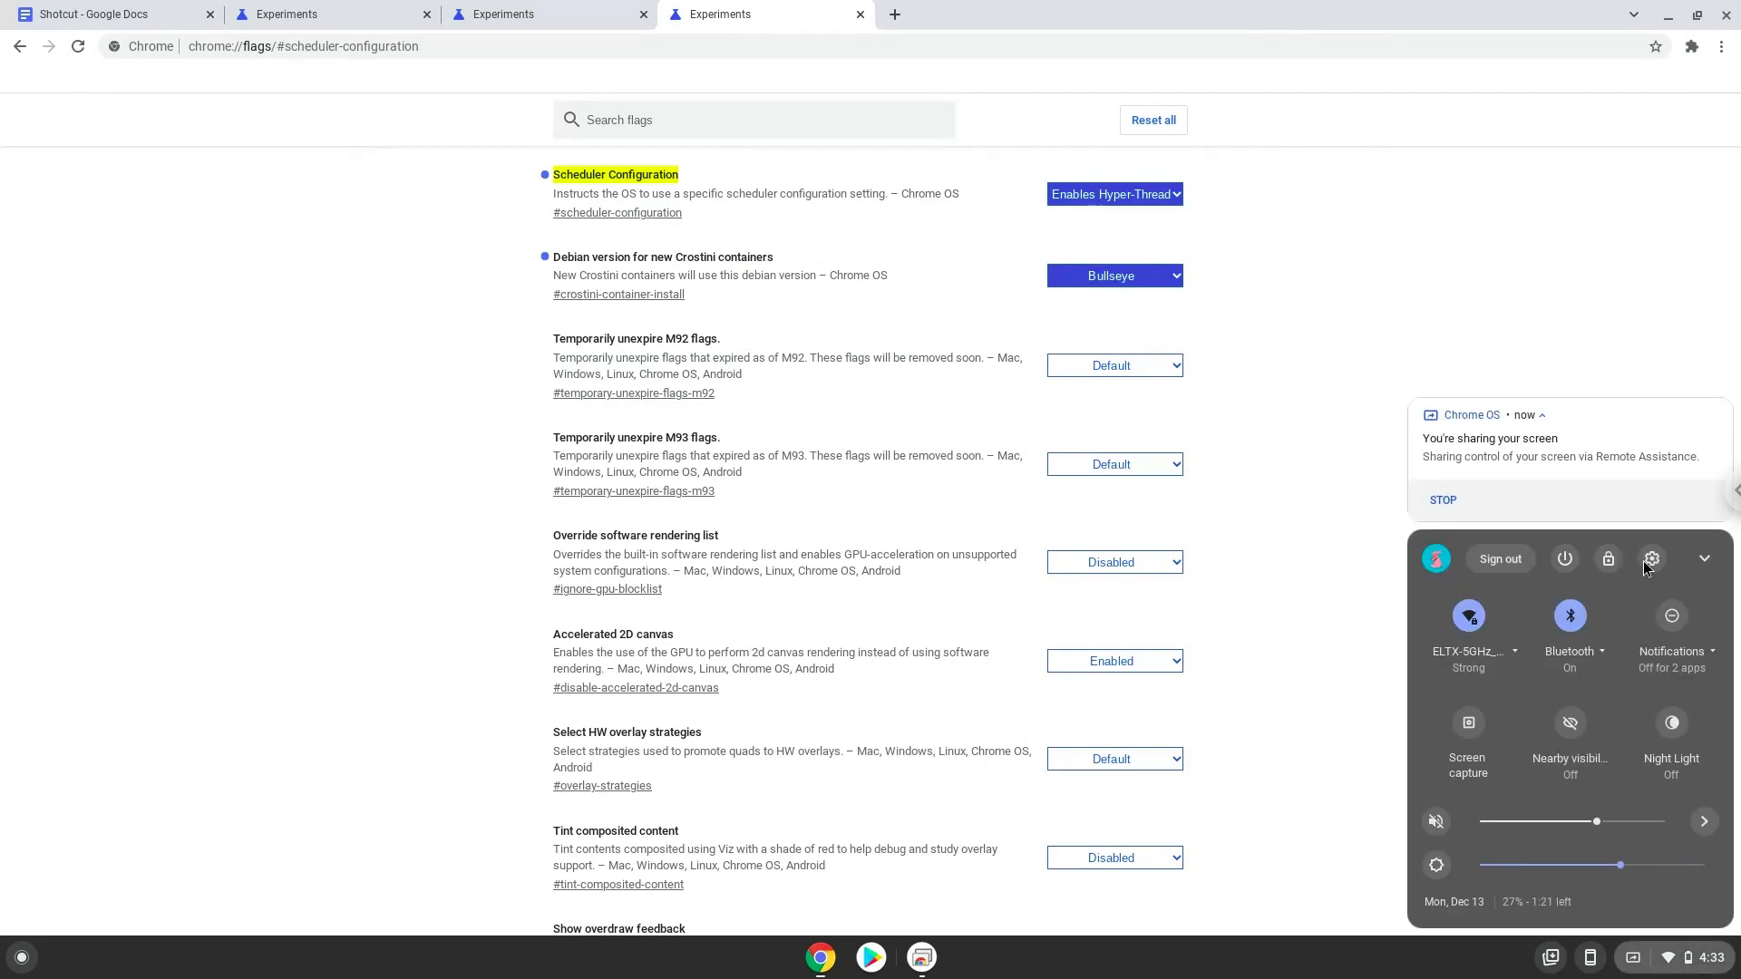
left_click(1651, 559)
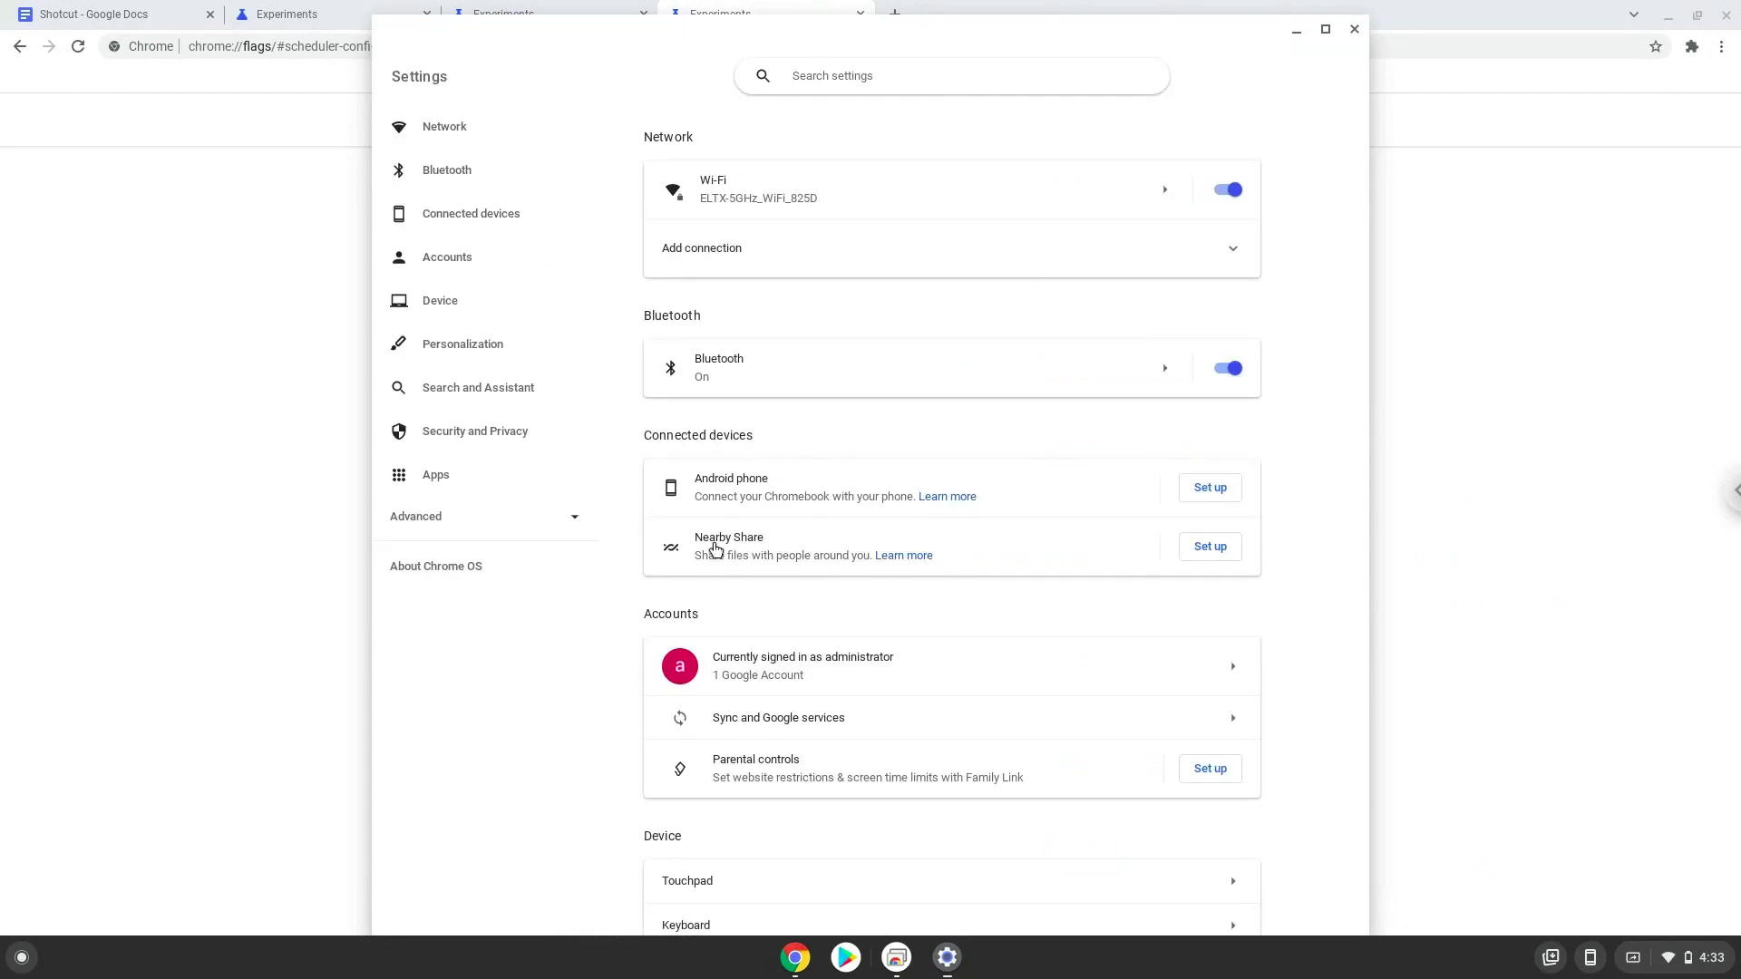
Step: Turn on the Linux development environment under Developers, close its terminal, and return to flags
left_click(415, 516)
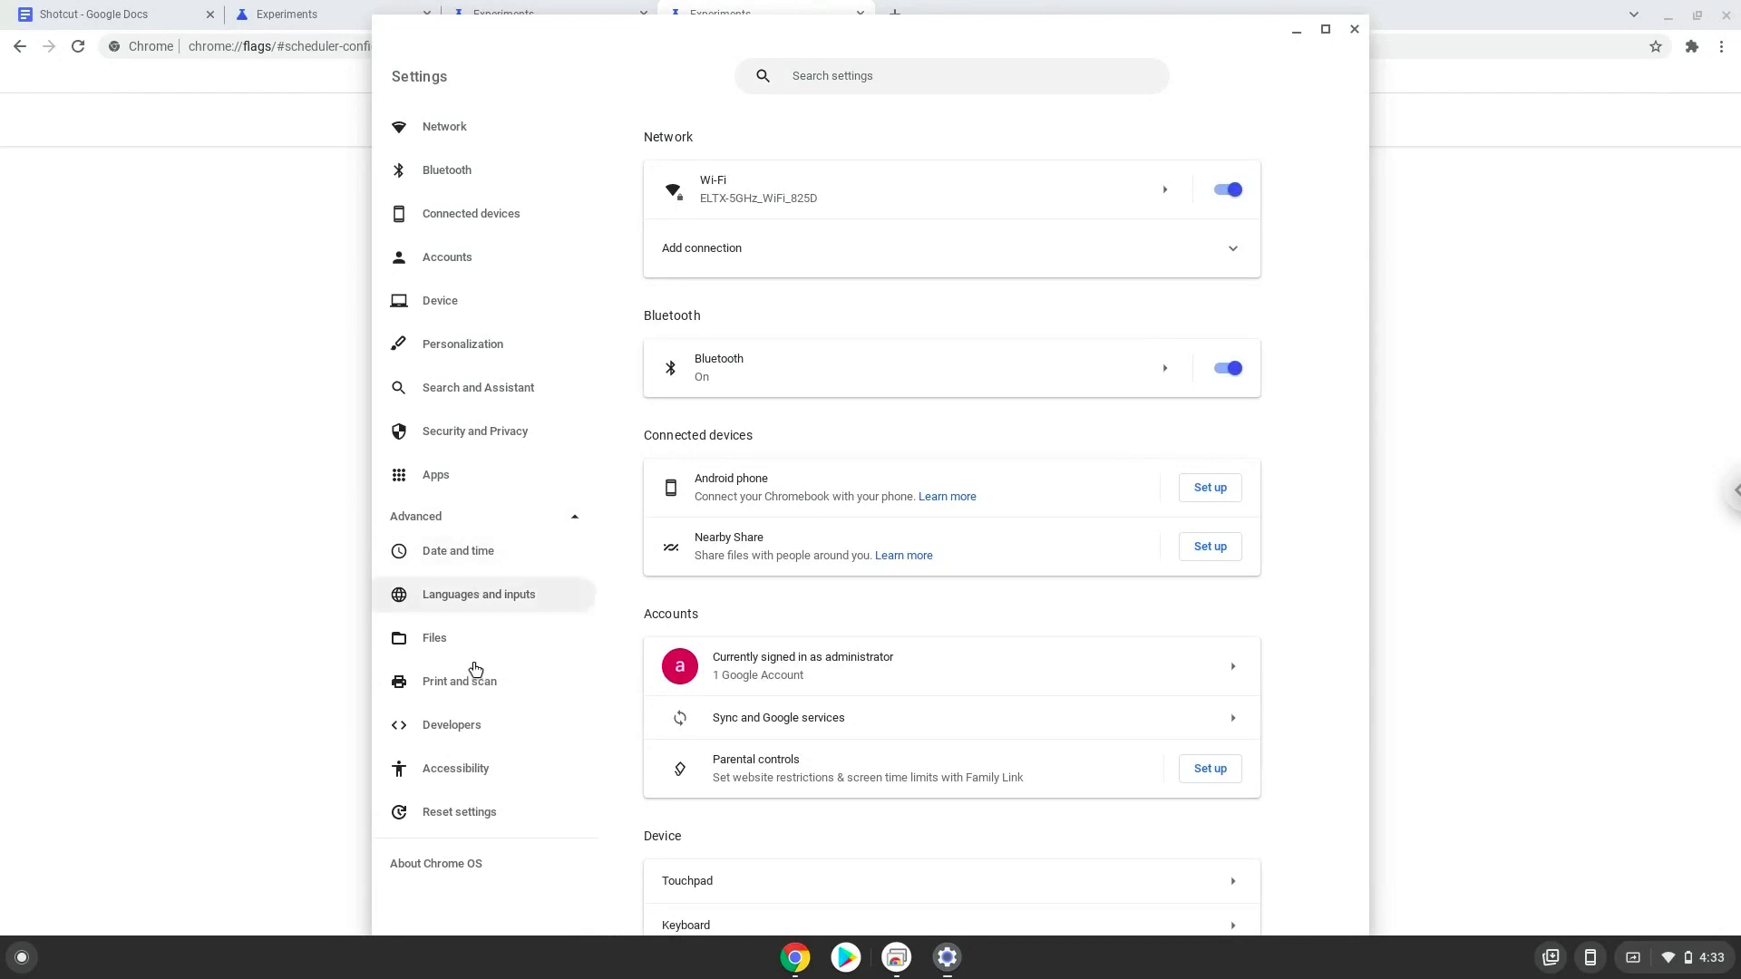
left_click(452, 723)
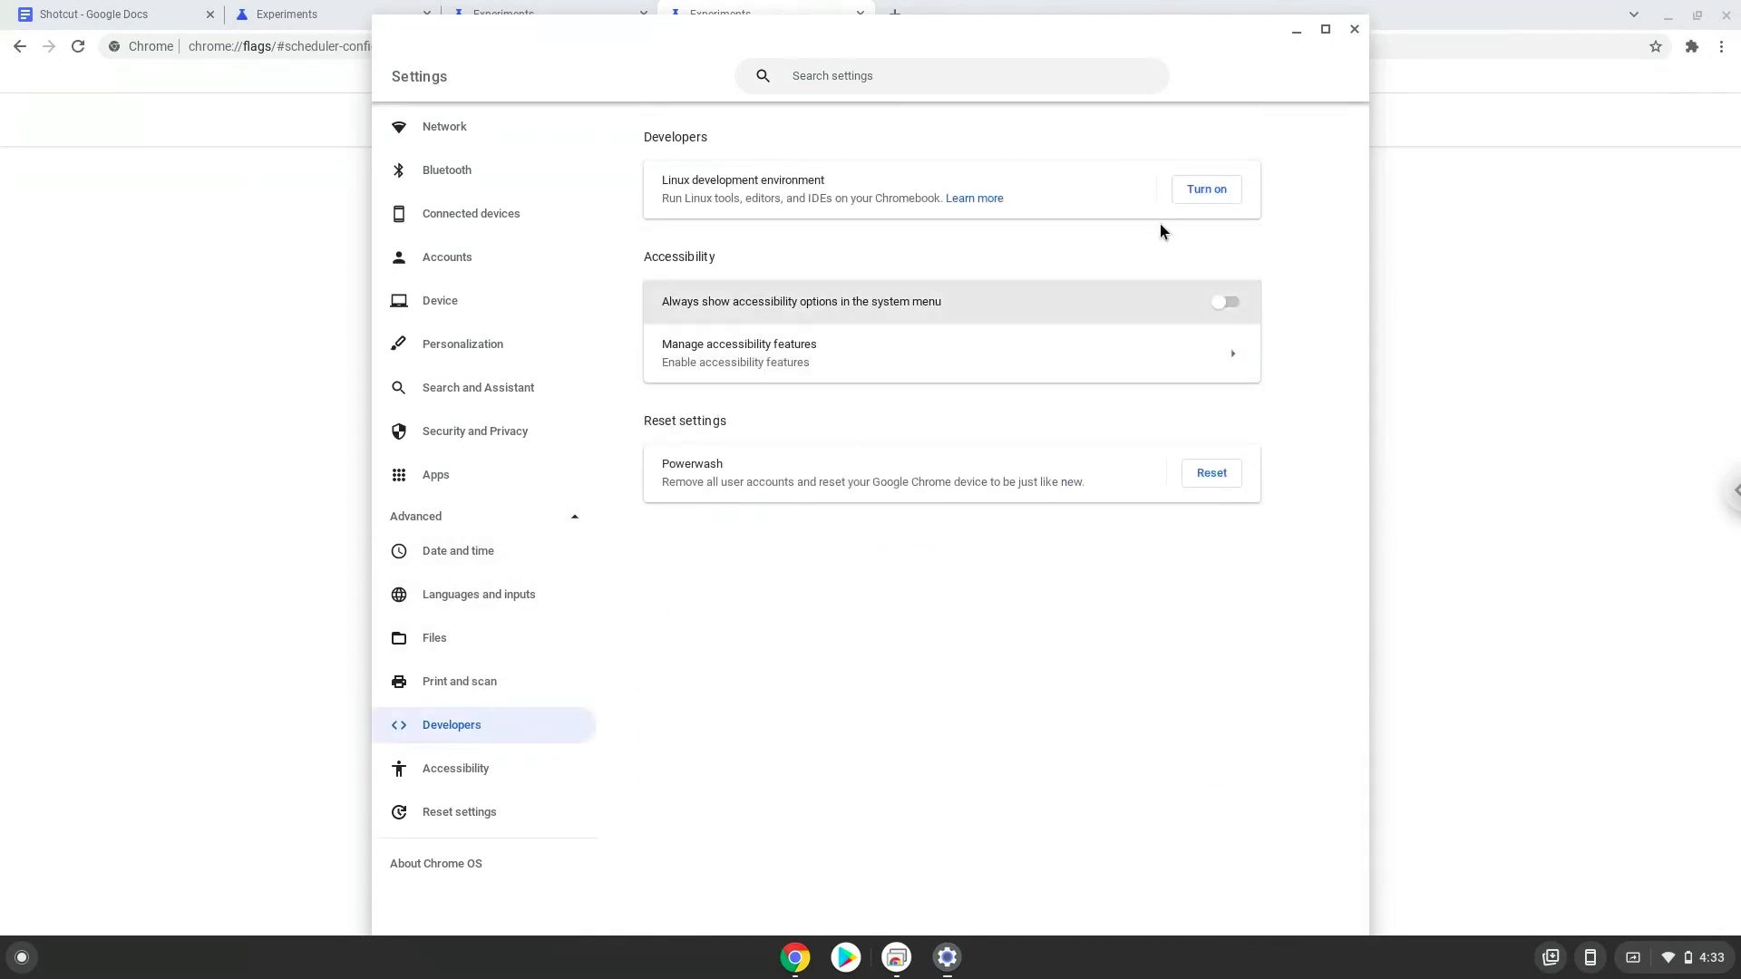
left_click(1205, 189)
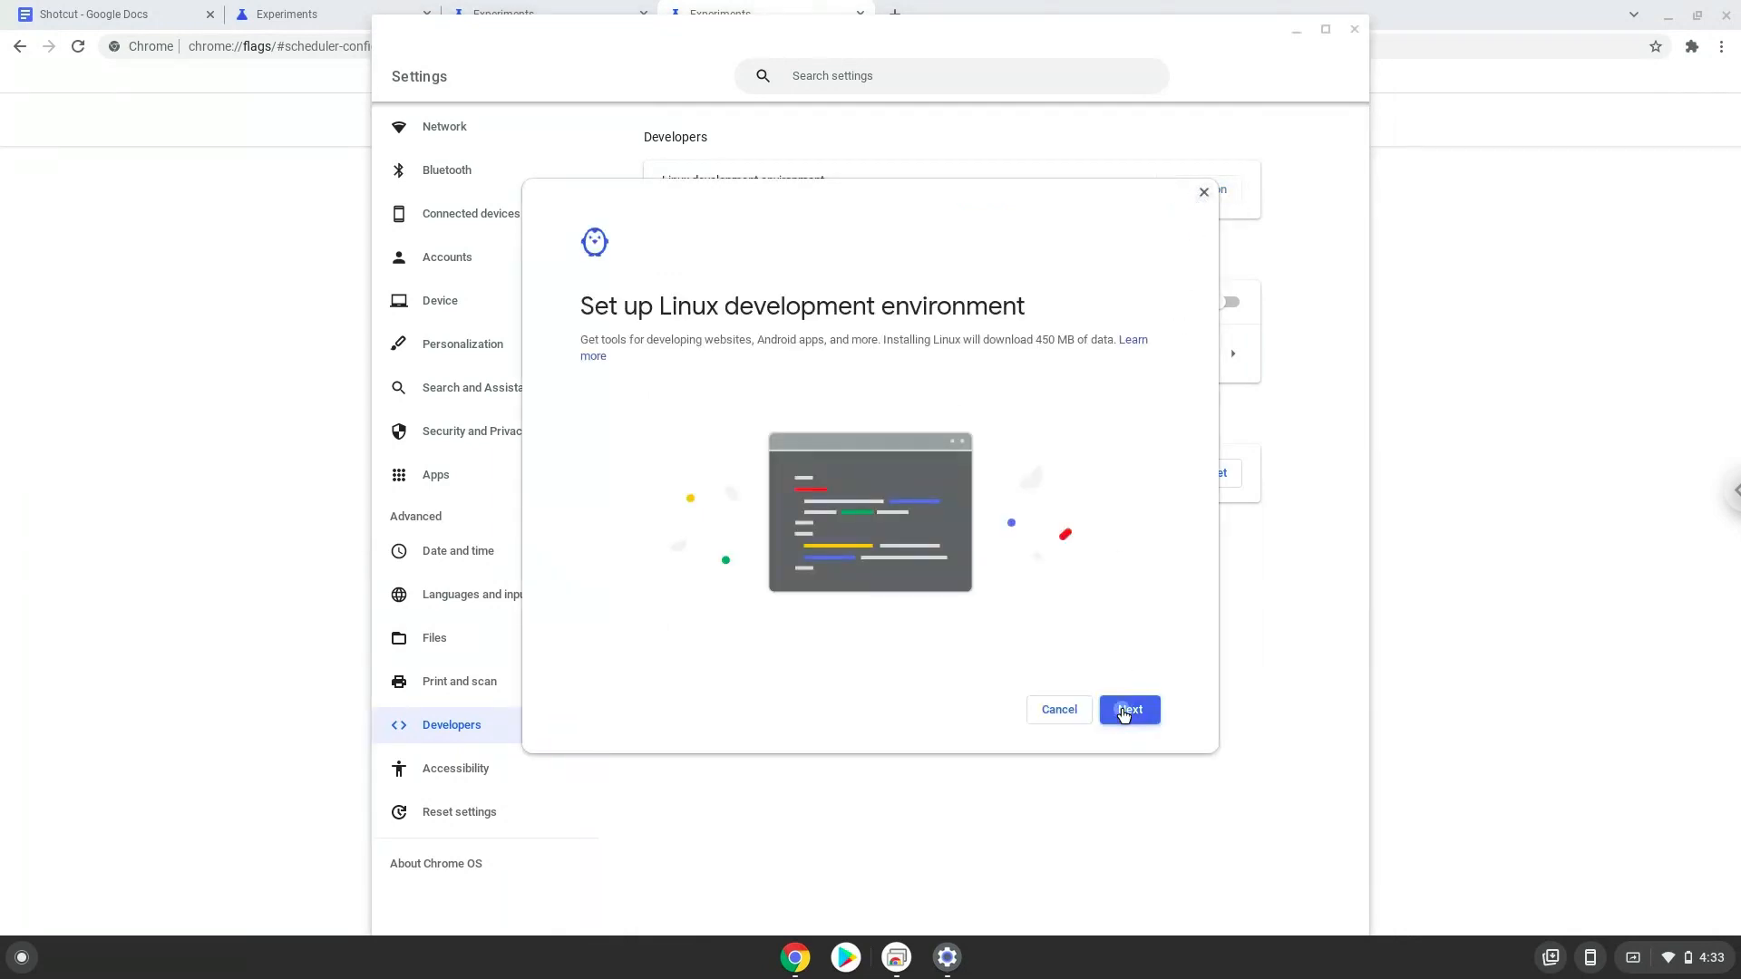
left_click(1128, 709)
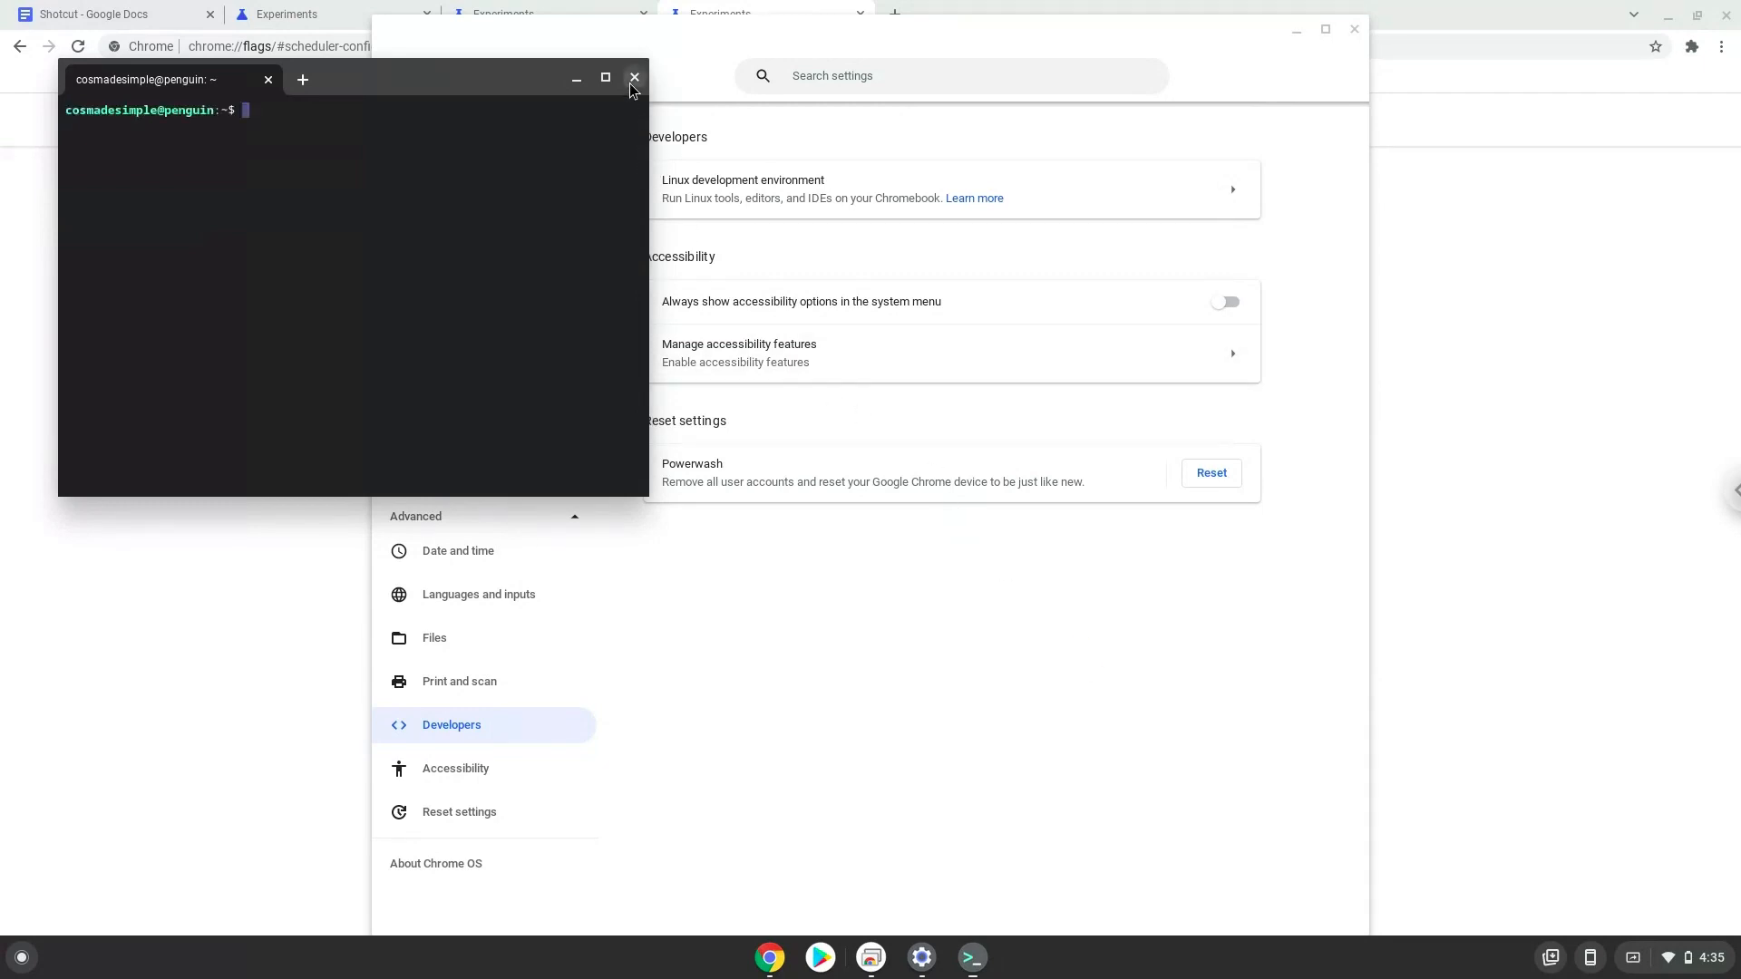
left_click(634, 78)
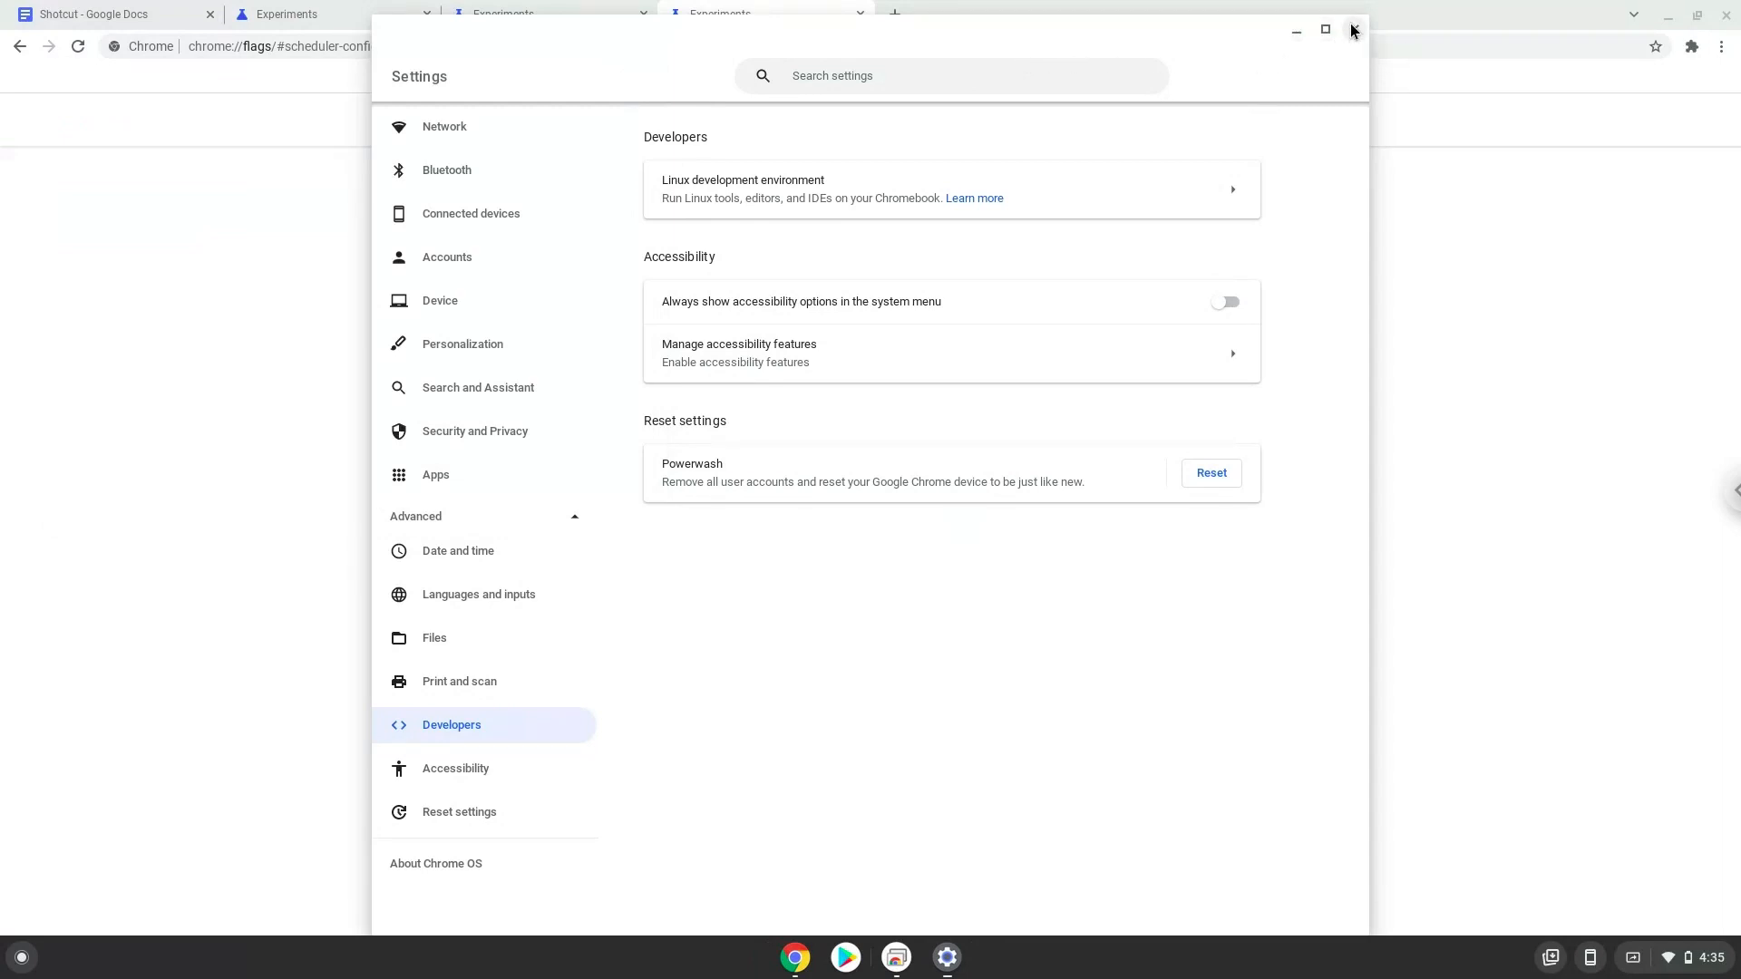
left_click(1352, 30)
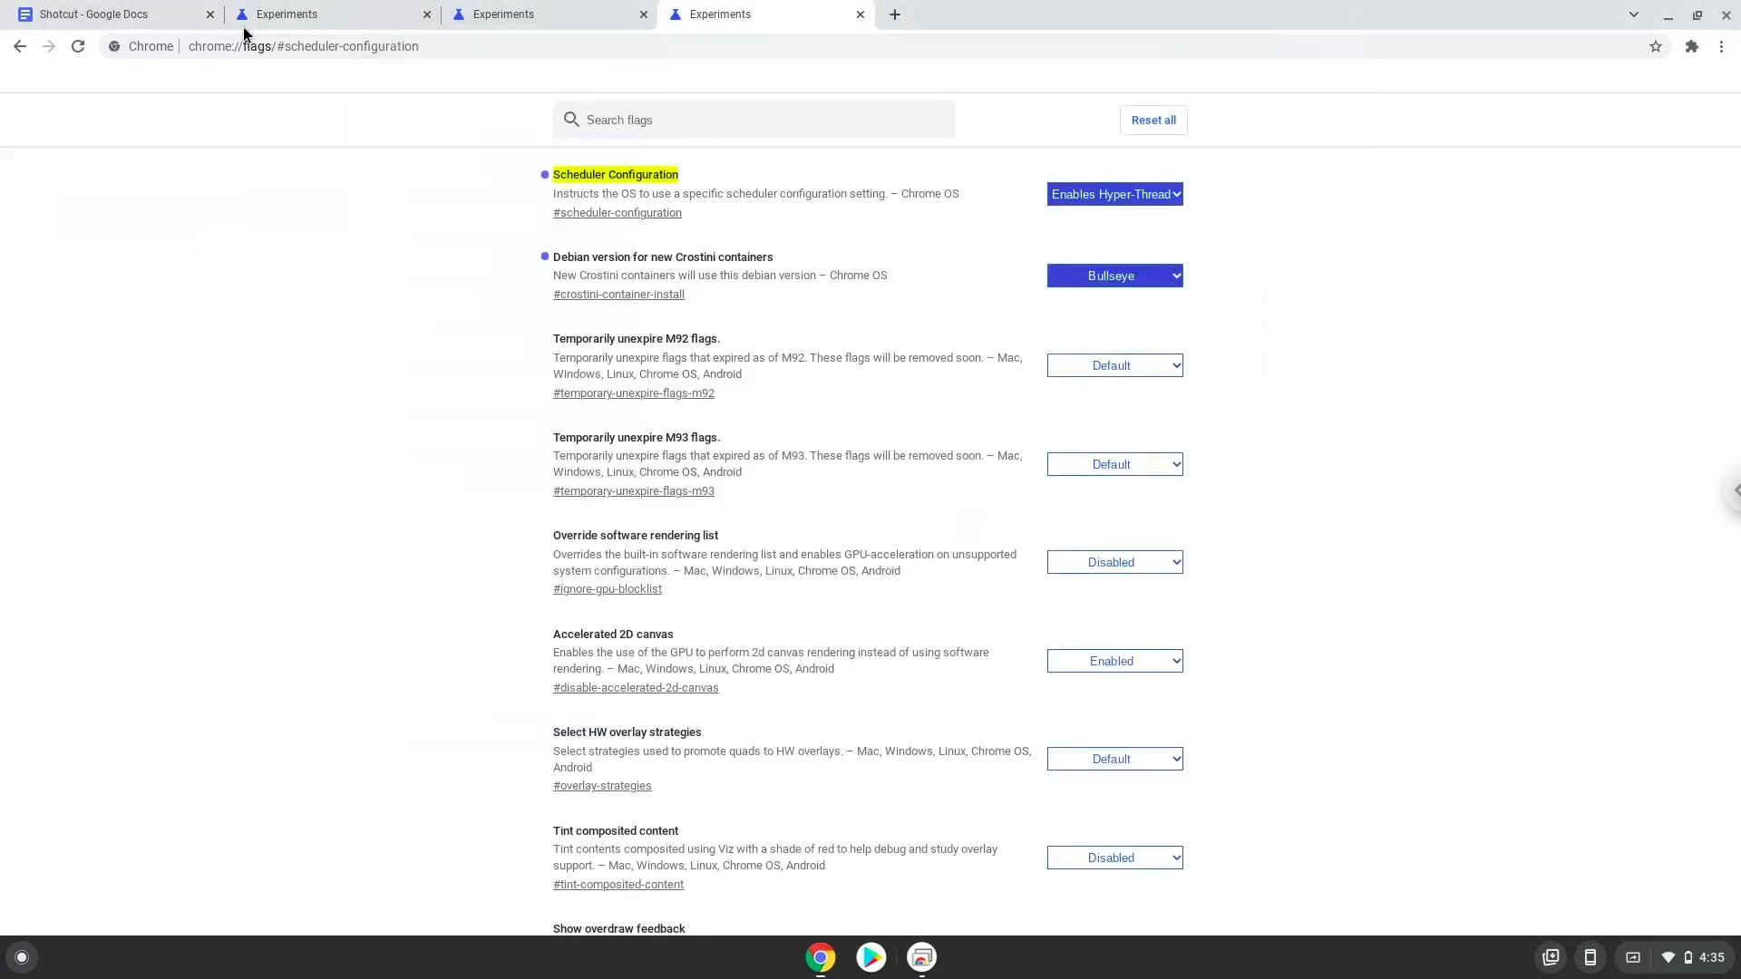
Step: Copy 'sudo apt update' from the Shotcut doc, launch Terminal, then copy 'sudo apt install flatpak'
left_click(94, 14)
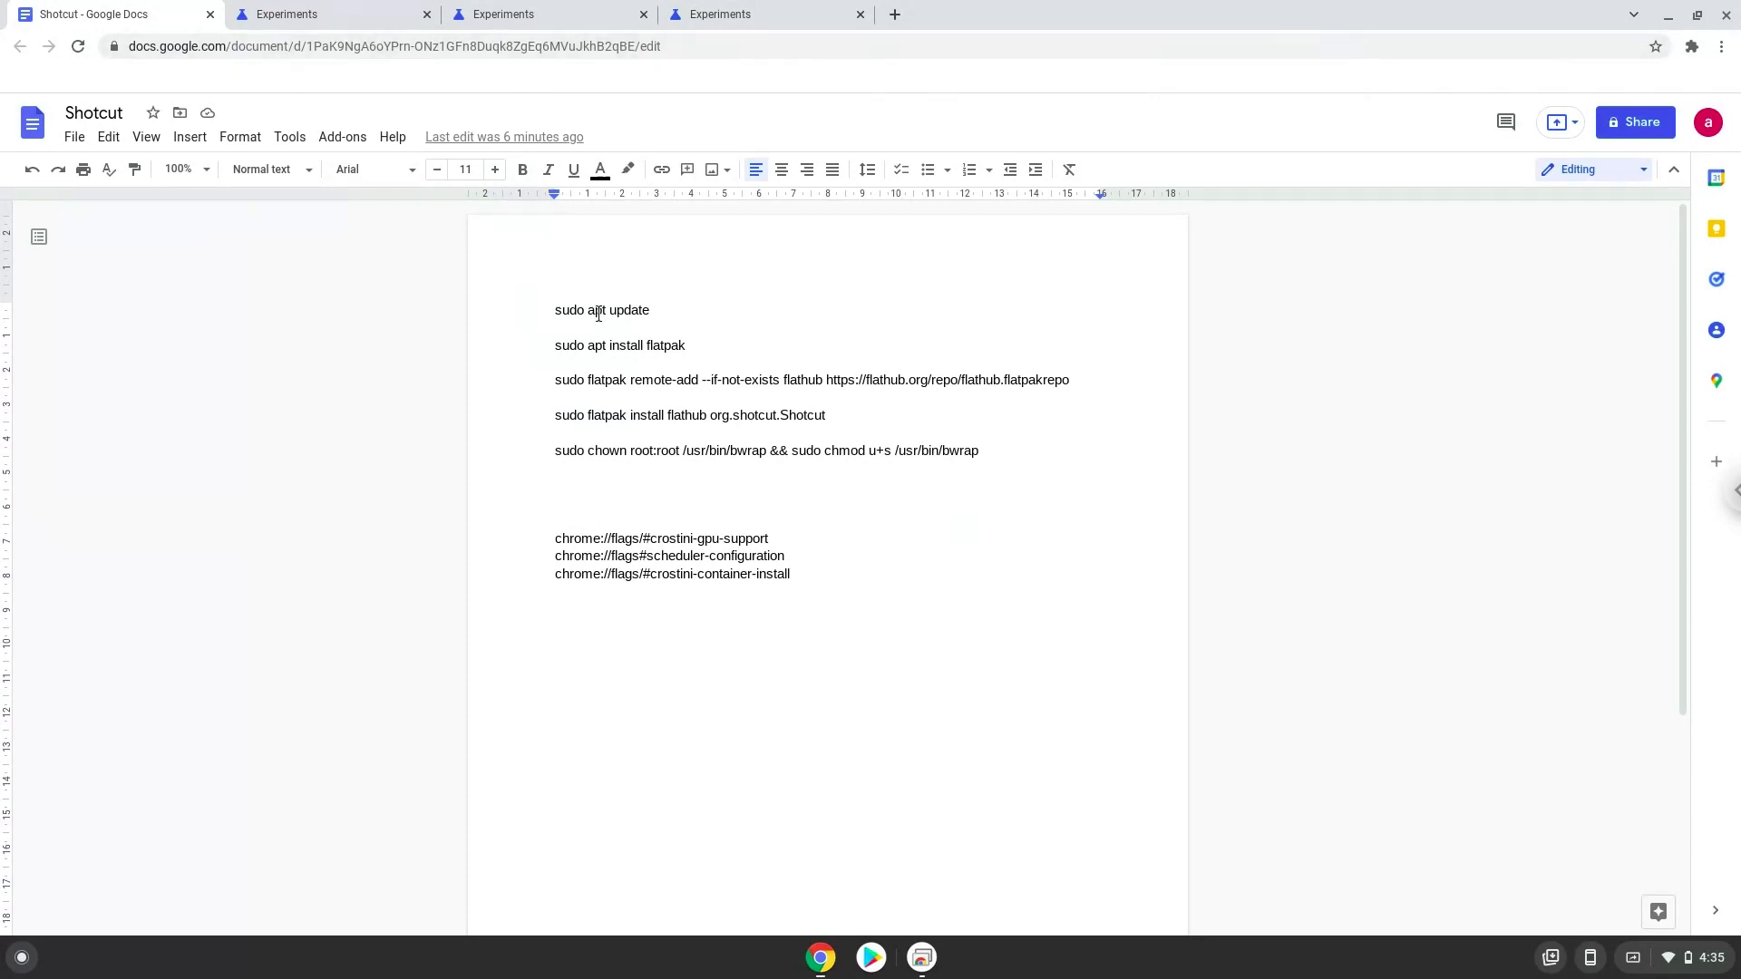
right_click(602, 310)
type("ter")
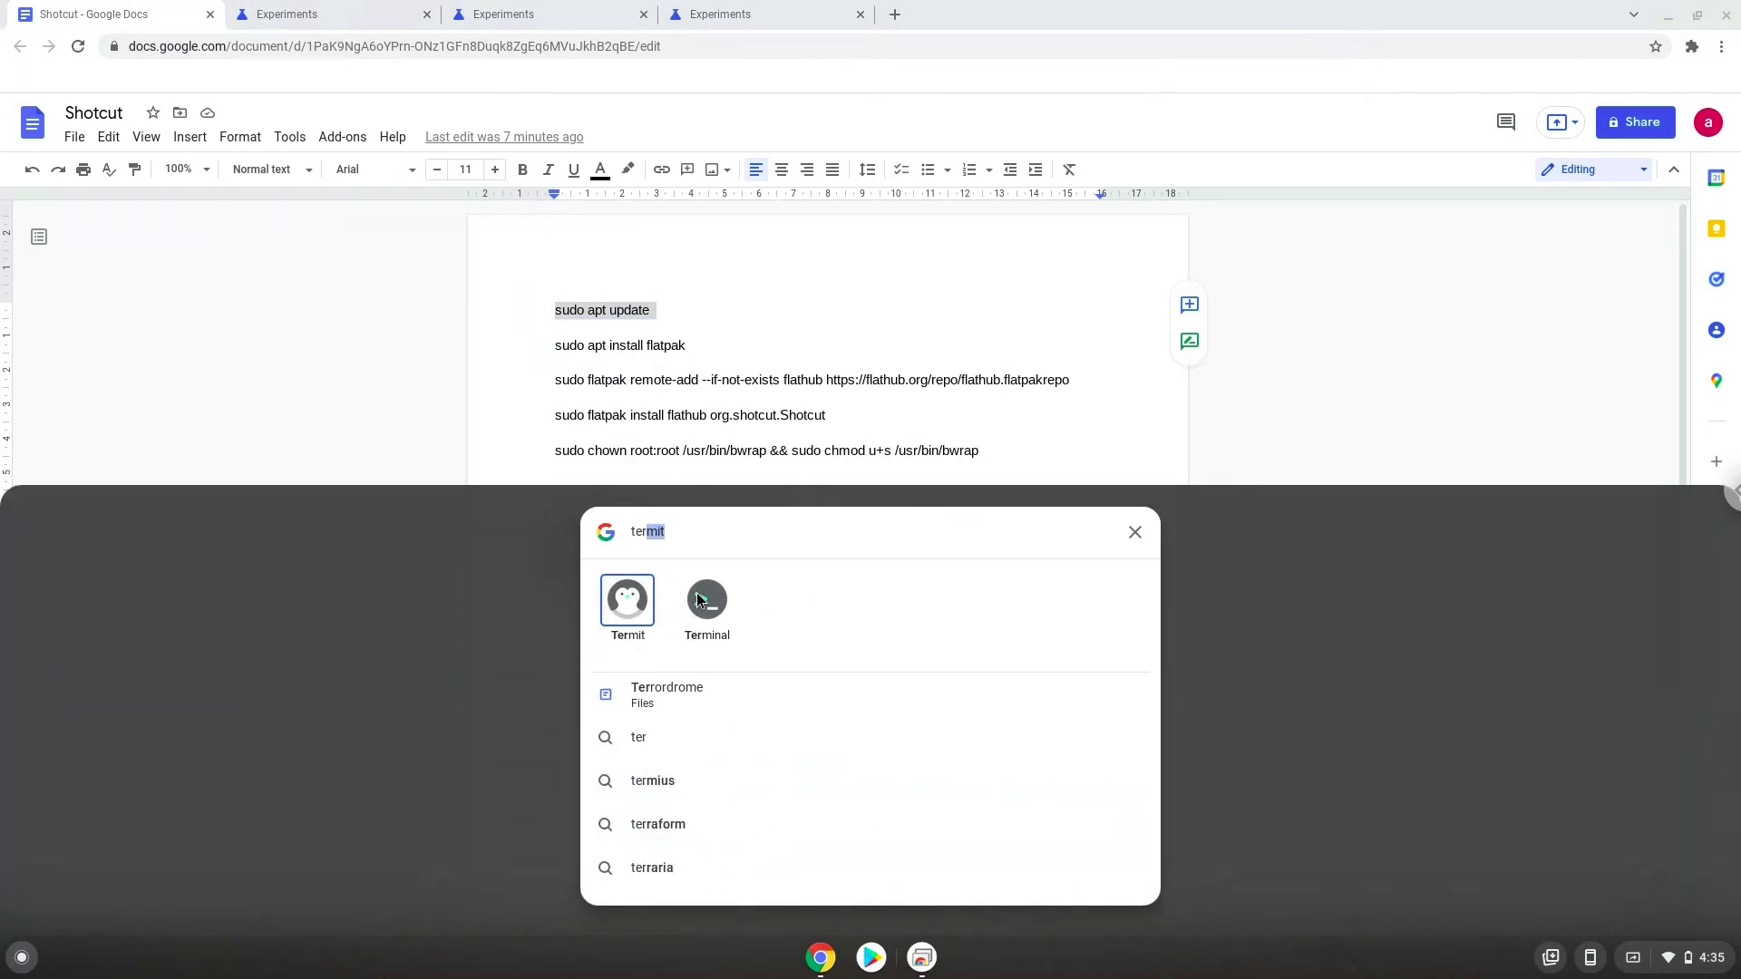
left_click(708, 599)
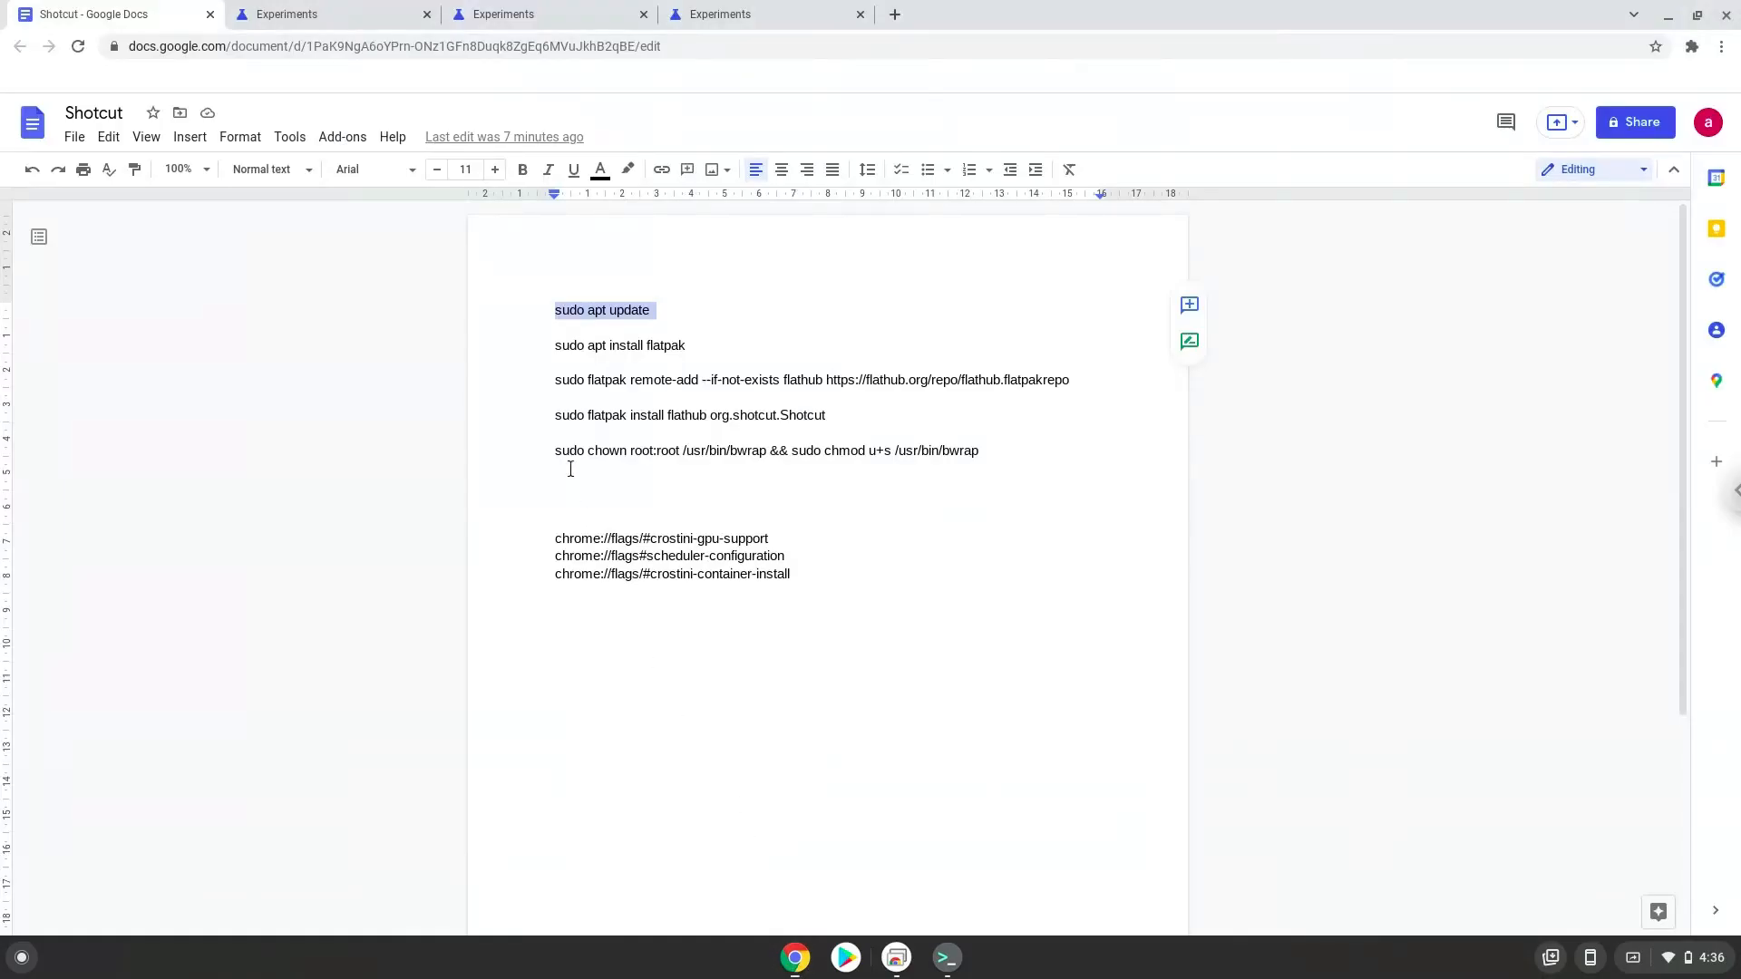
left_click(566, 345)
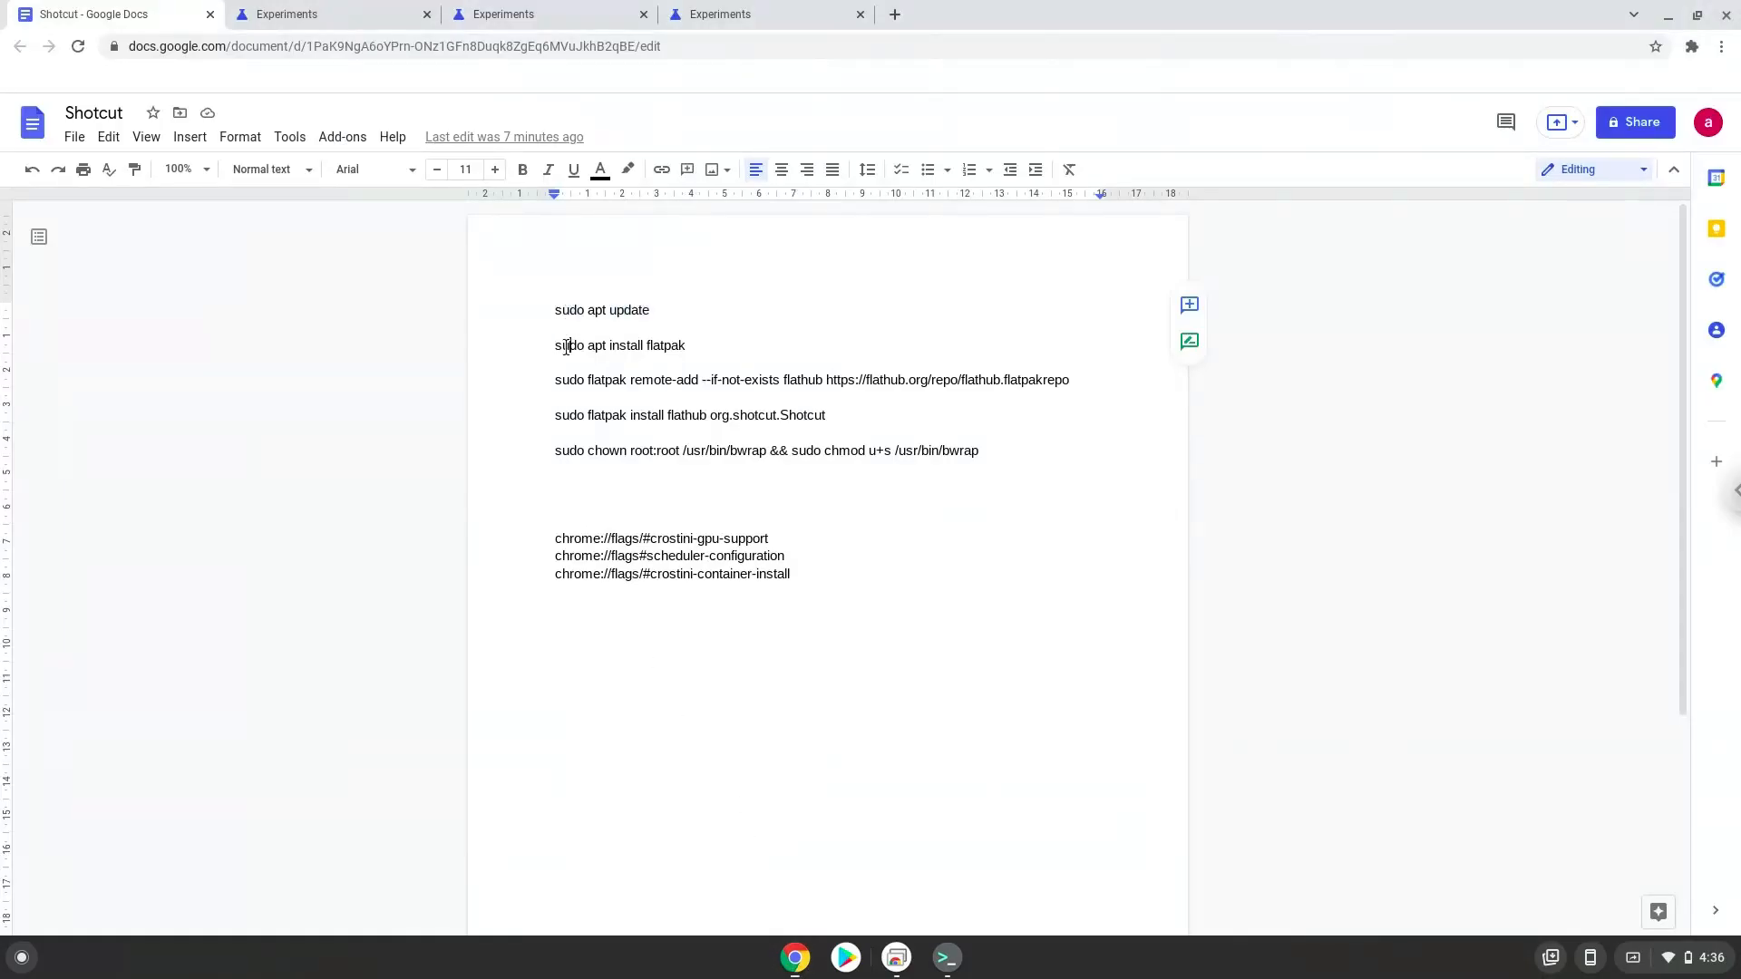
right_click(619, 344)
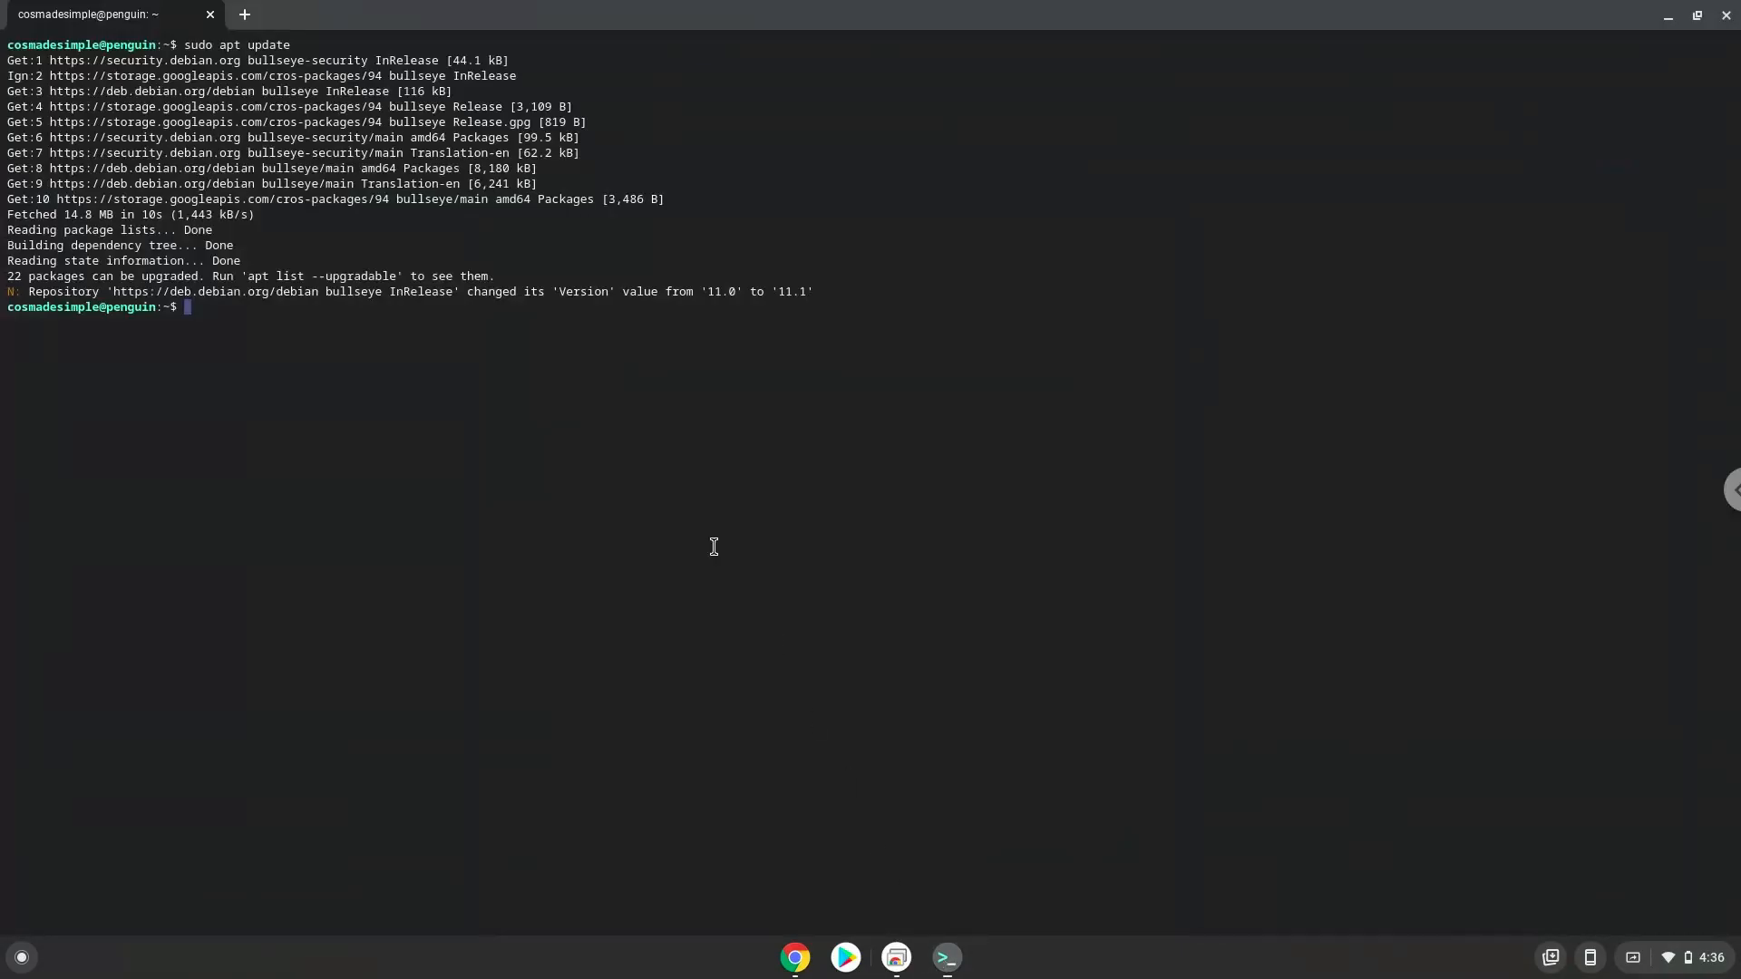
Step: Run 'sudo apt install flatpak' in the terminal, then copy the Shotcut install command
type("sudo apt install flatpak")
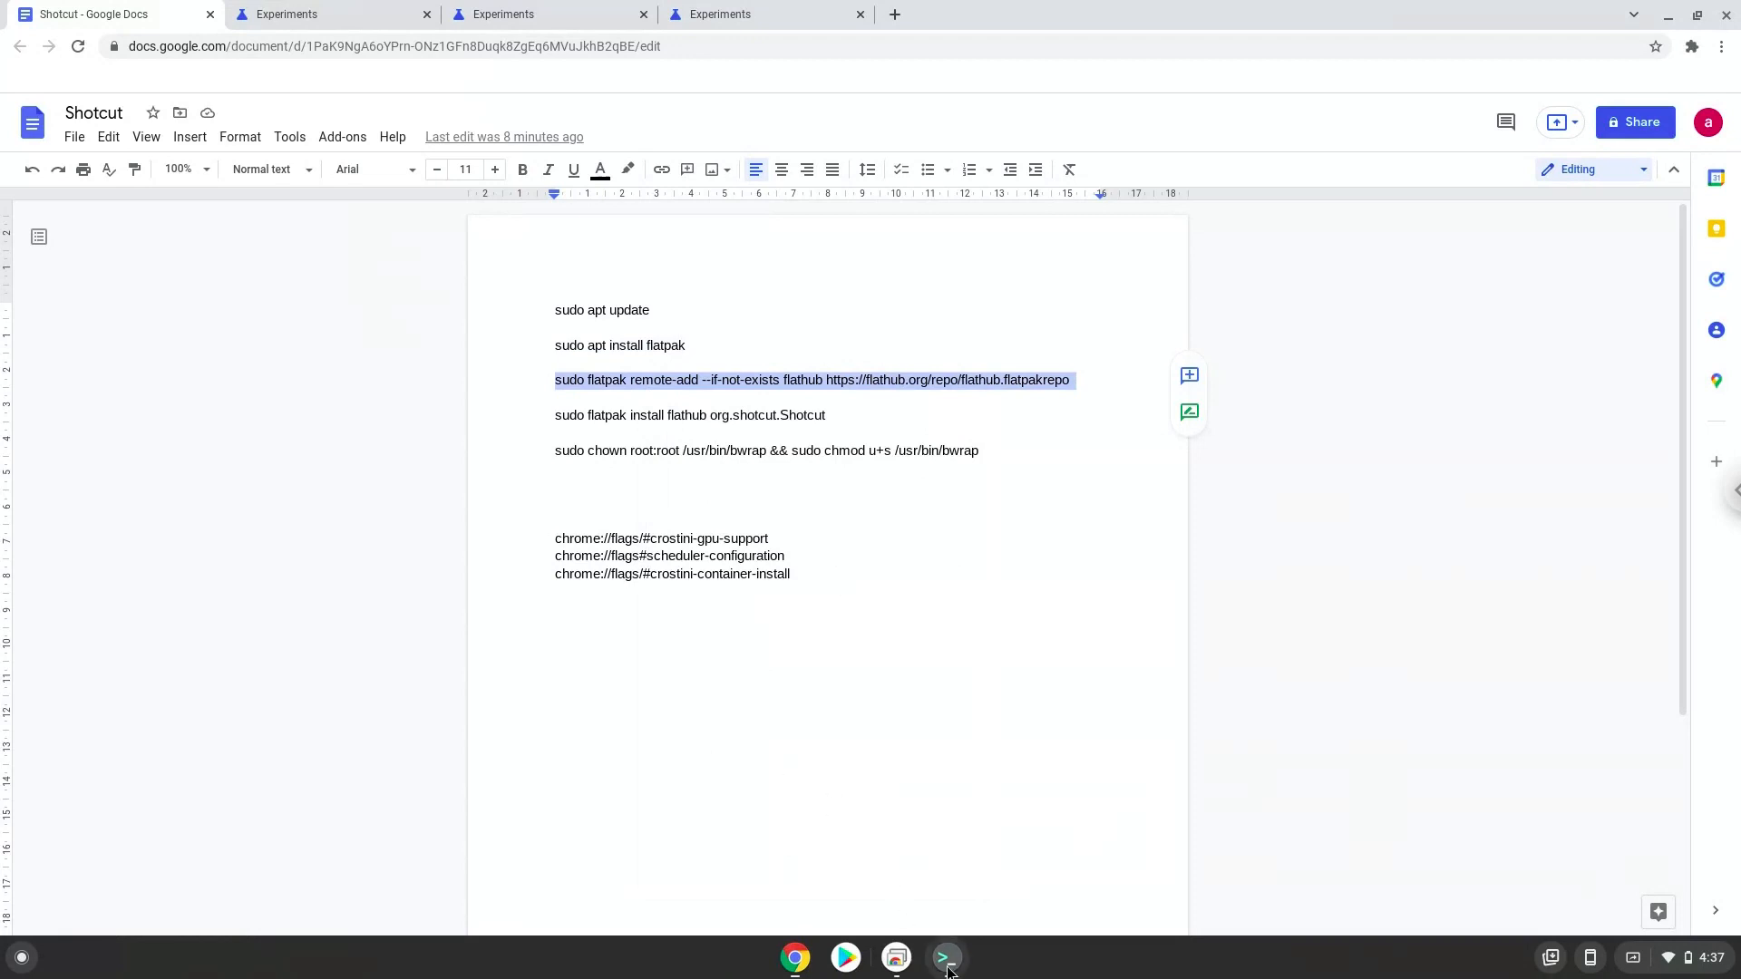
left_click(945, 958)
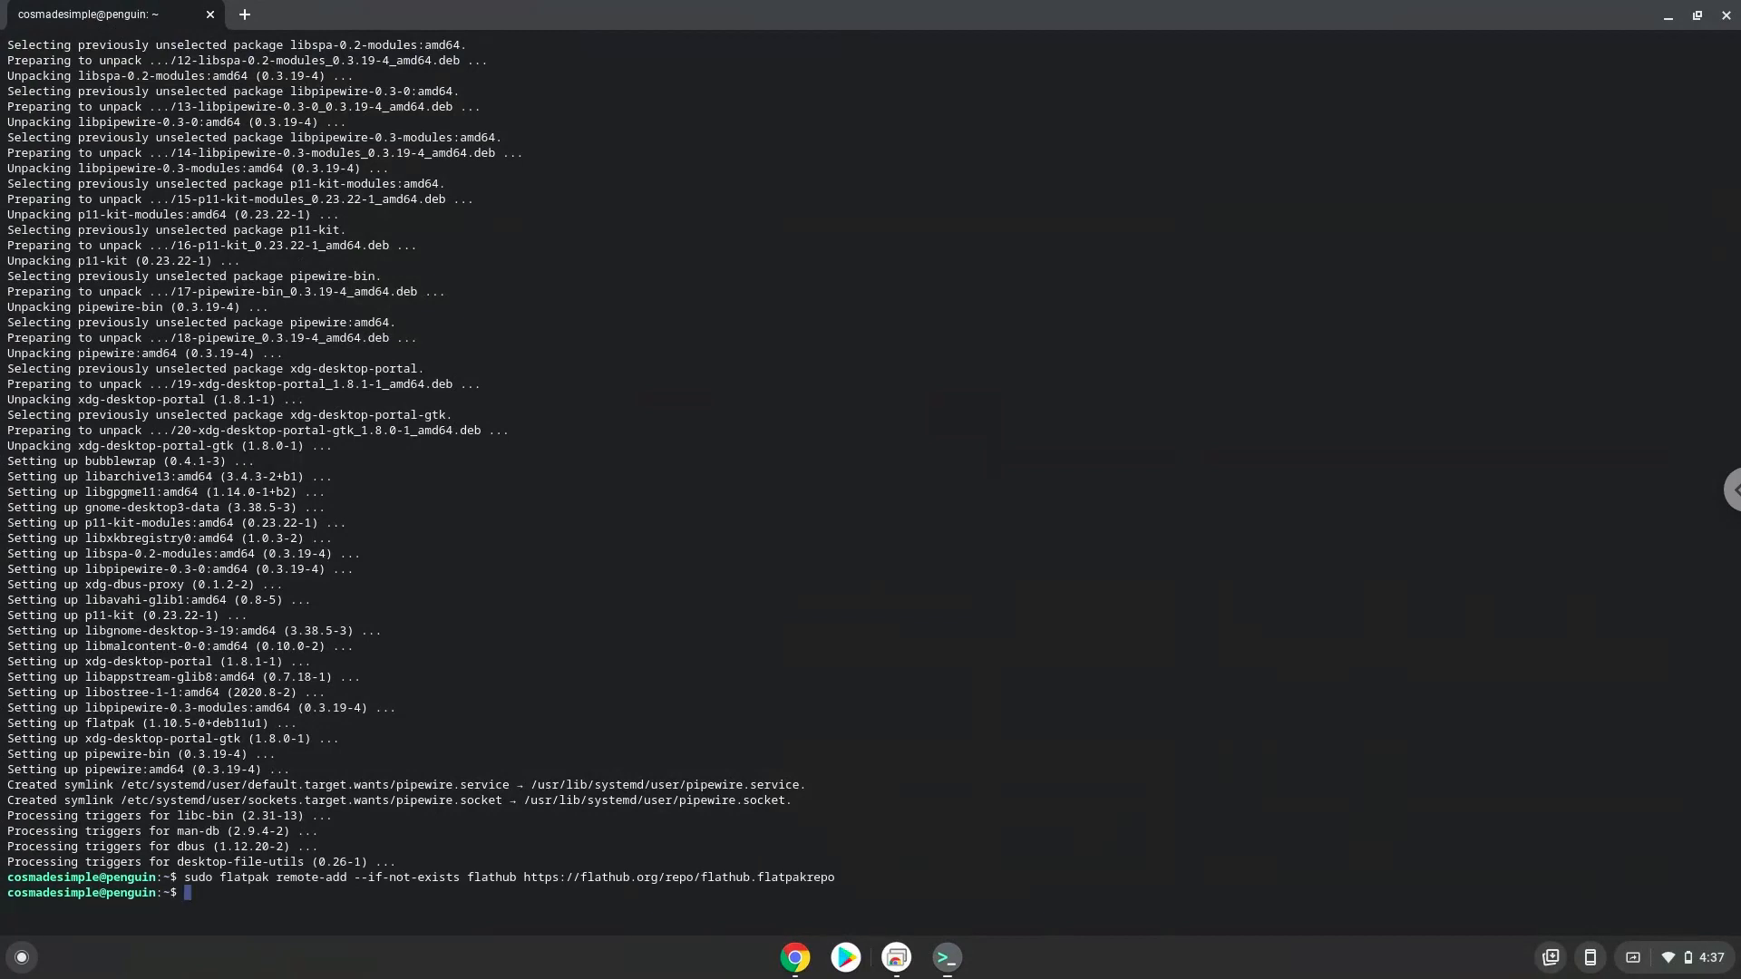
mouse_move(780, 837)
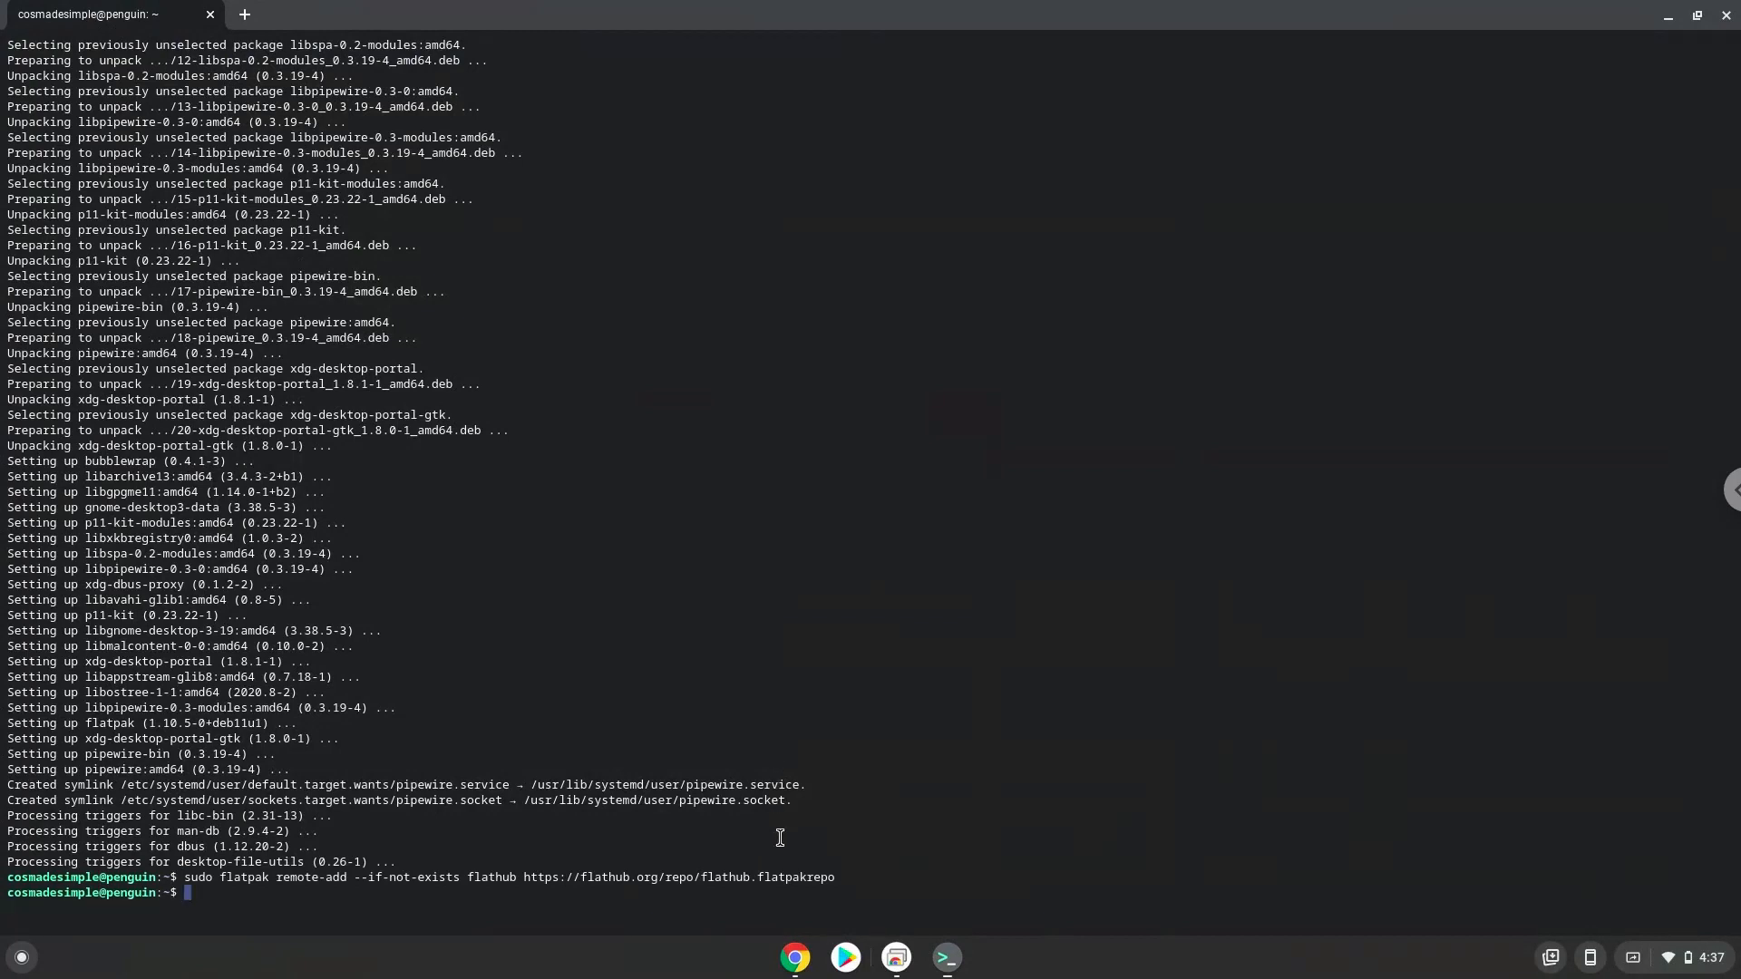
left_click(796, 956)
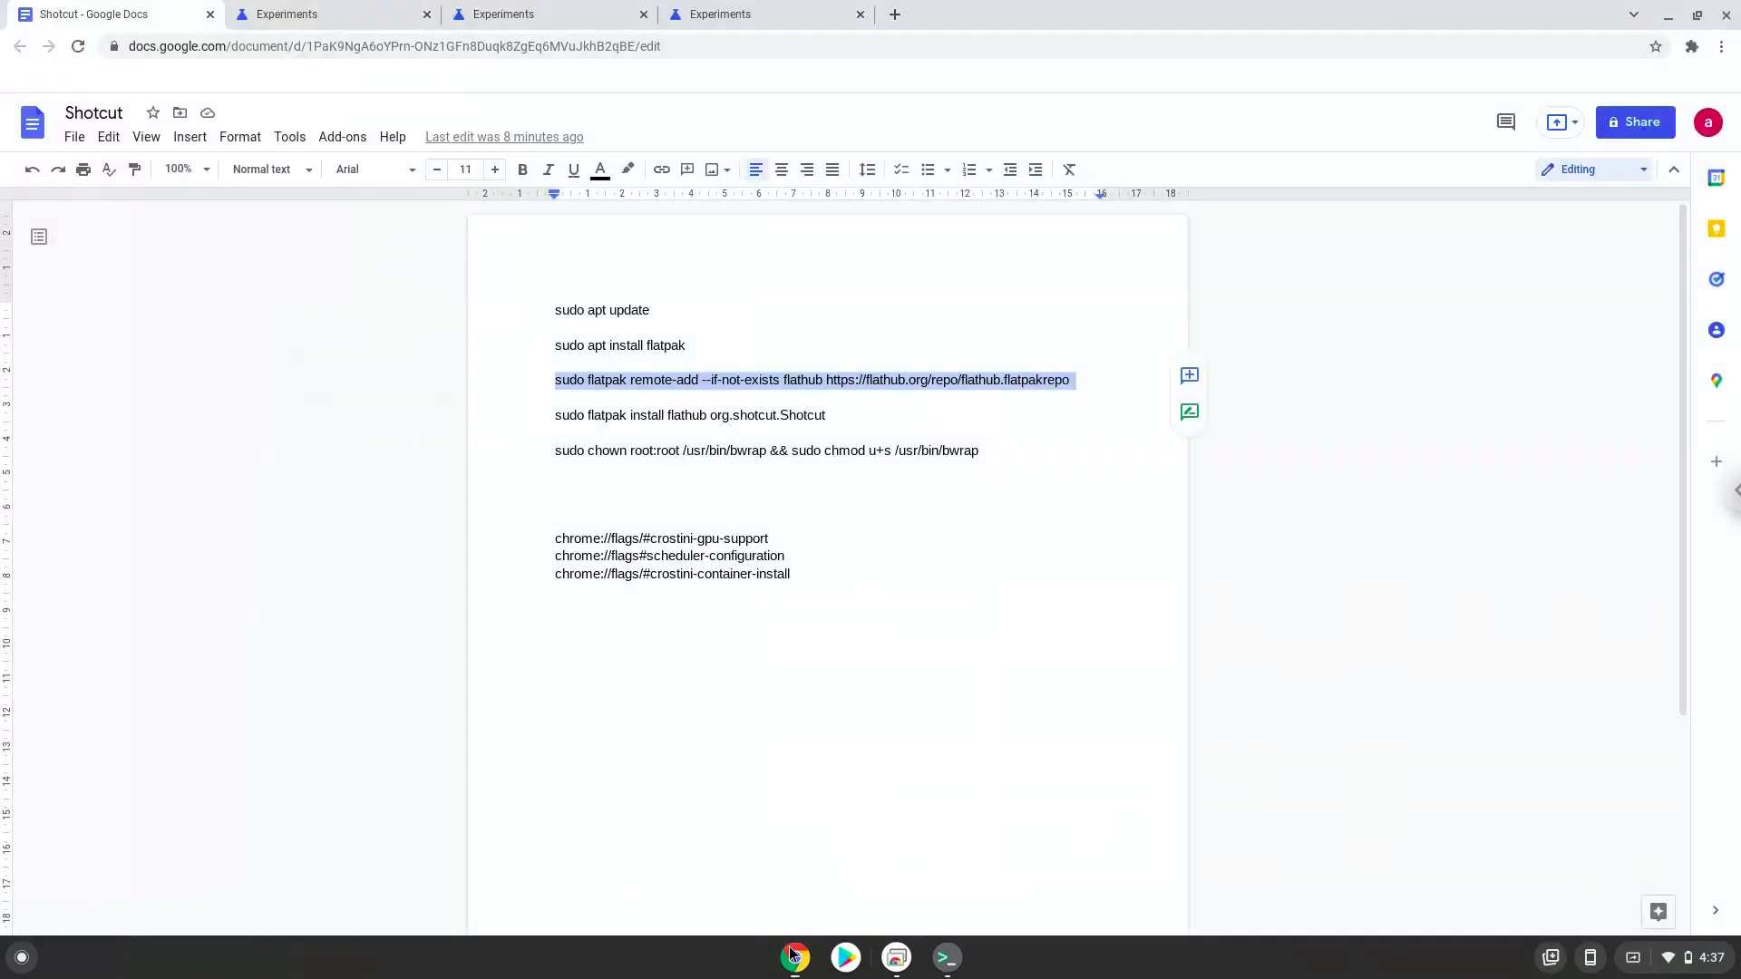
mouse_move(618, 411)
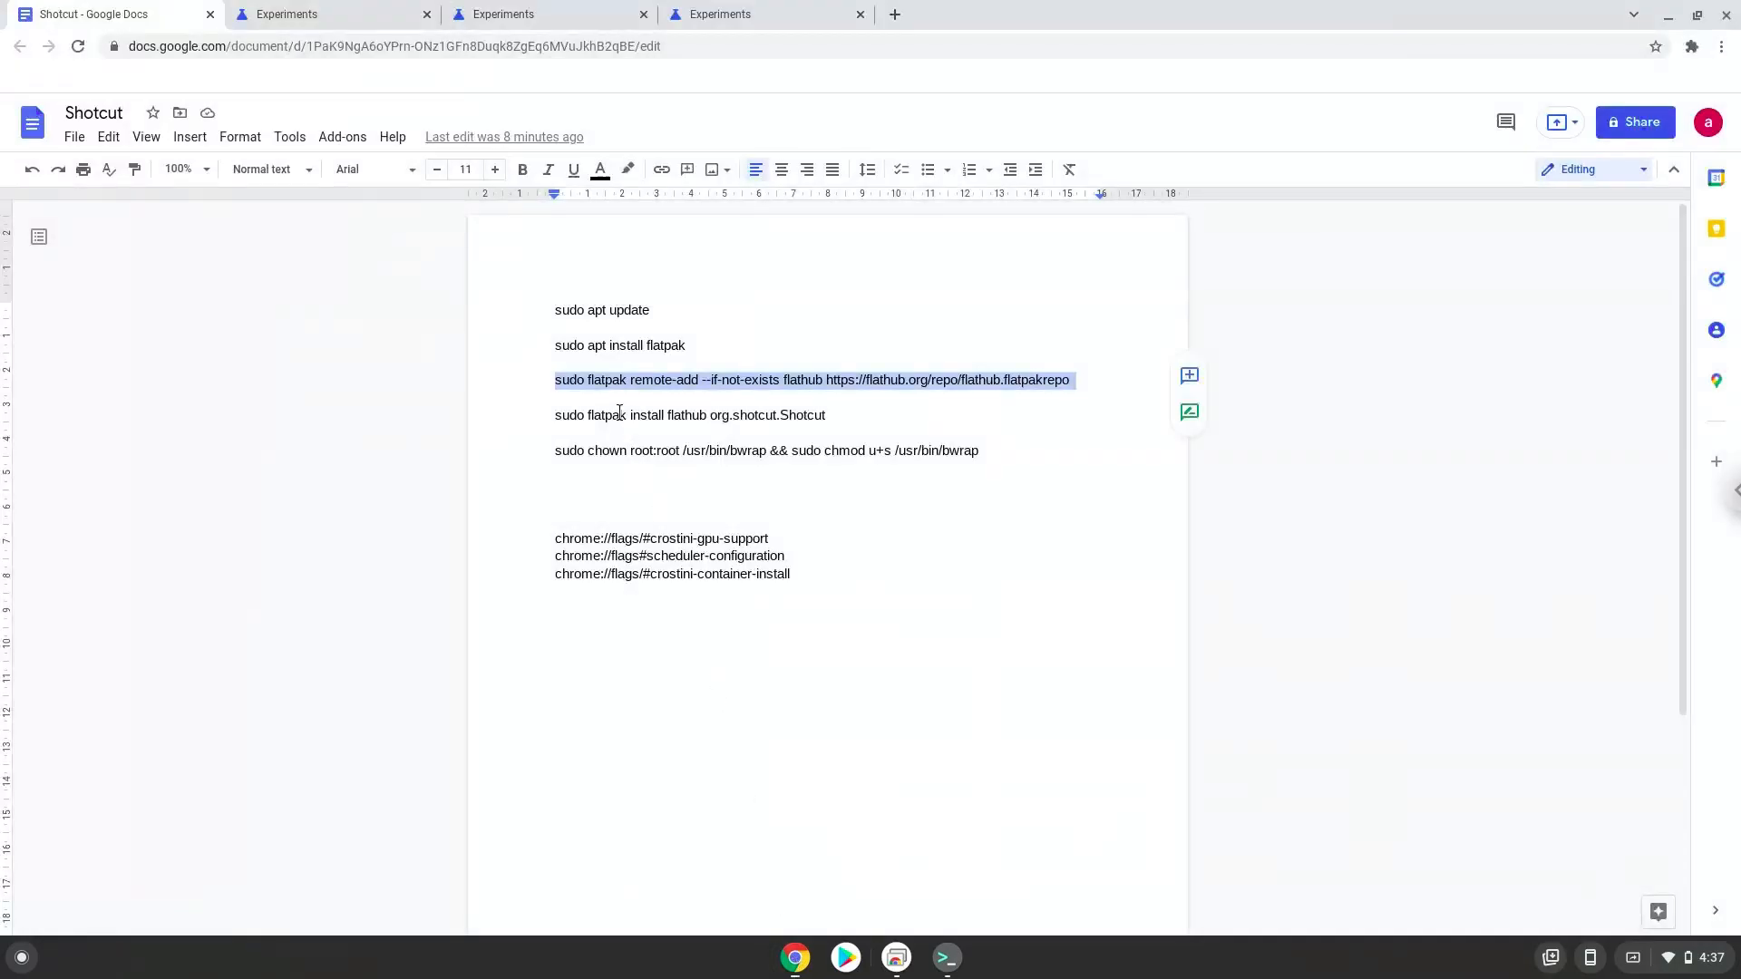
right_click(619, 415)
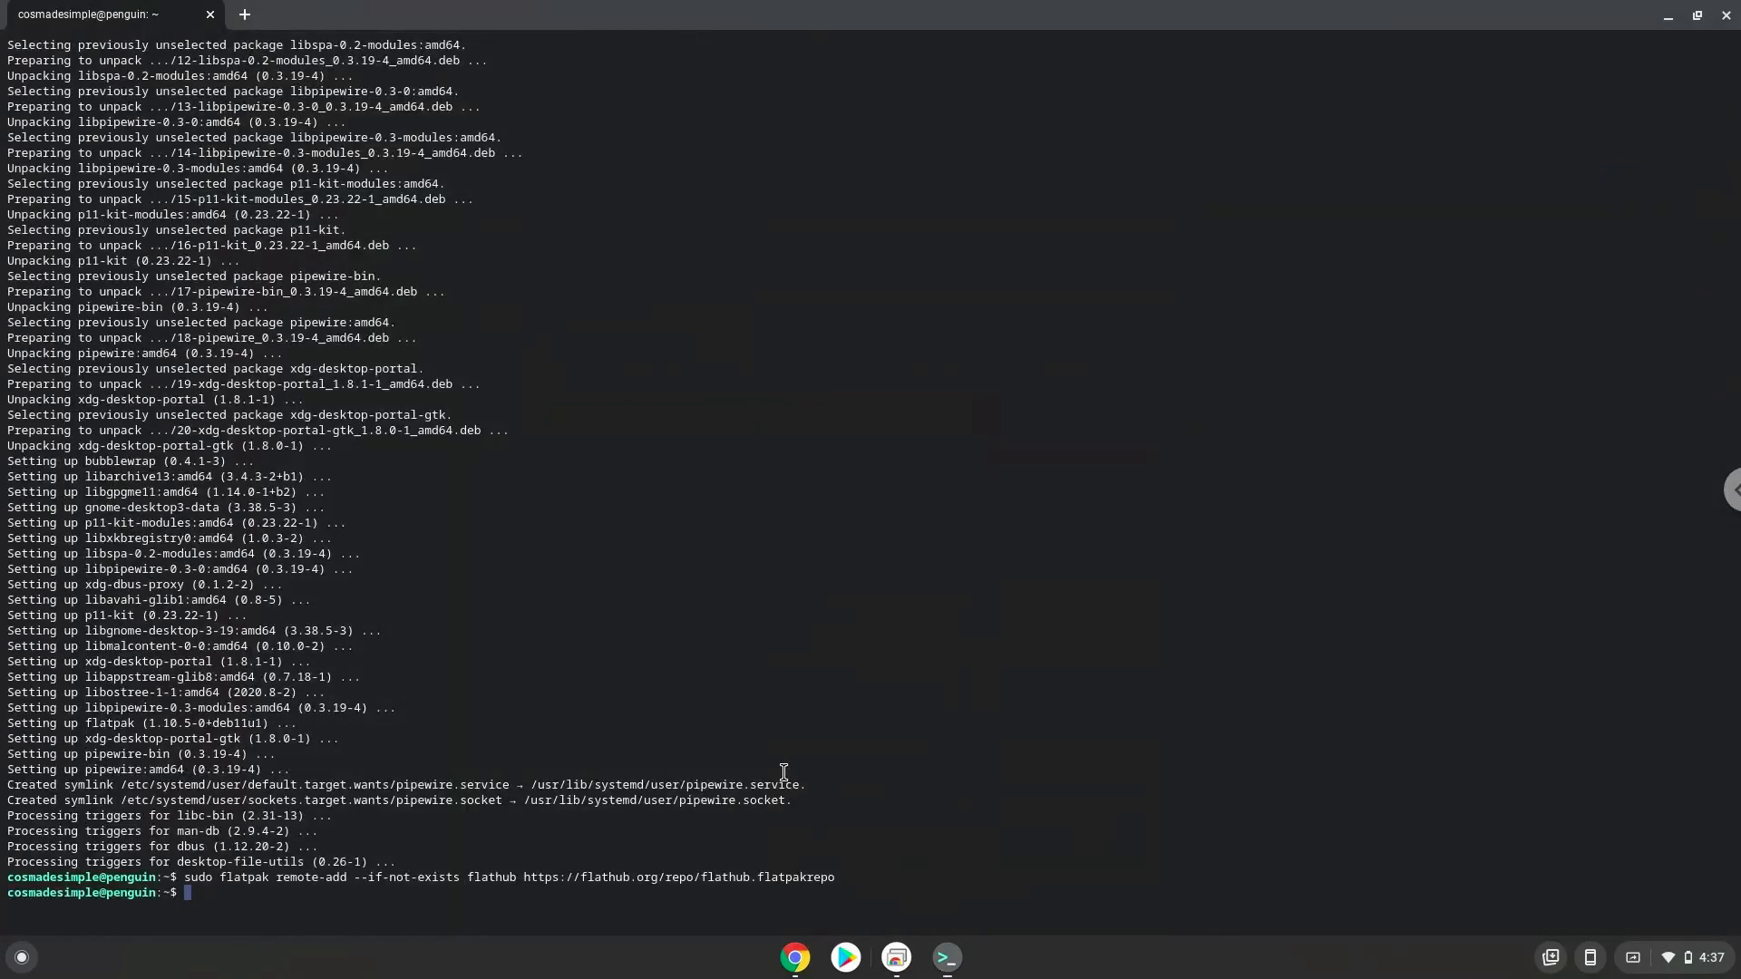
Step: Run 'sudo flatpak install flathub org.shotcut.Shotcut' to install Shotcut with its runtimes
type("sudo flatpak install flathub org.shotcut.Shotcut")
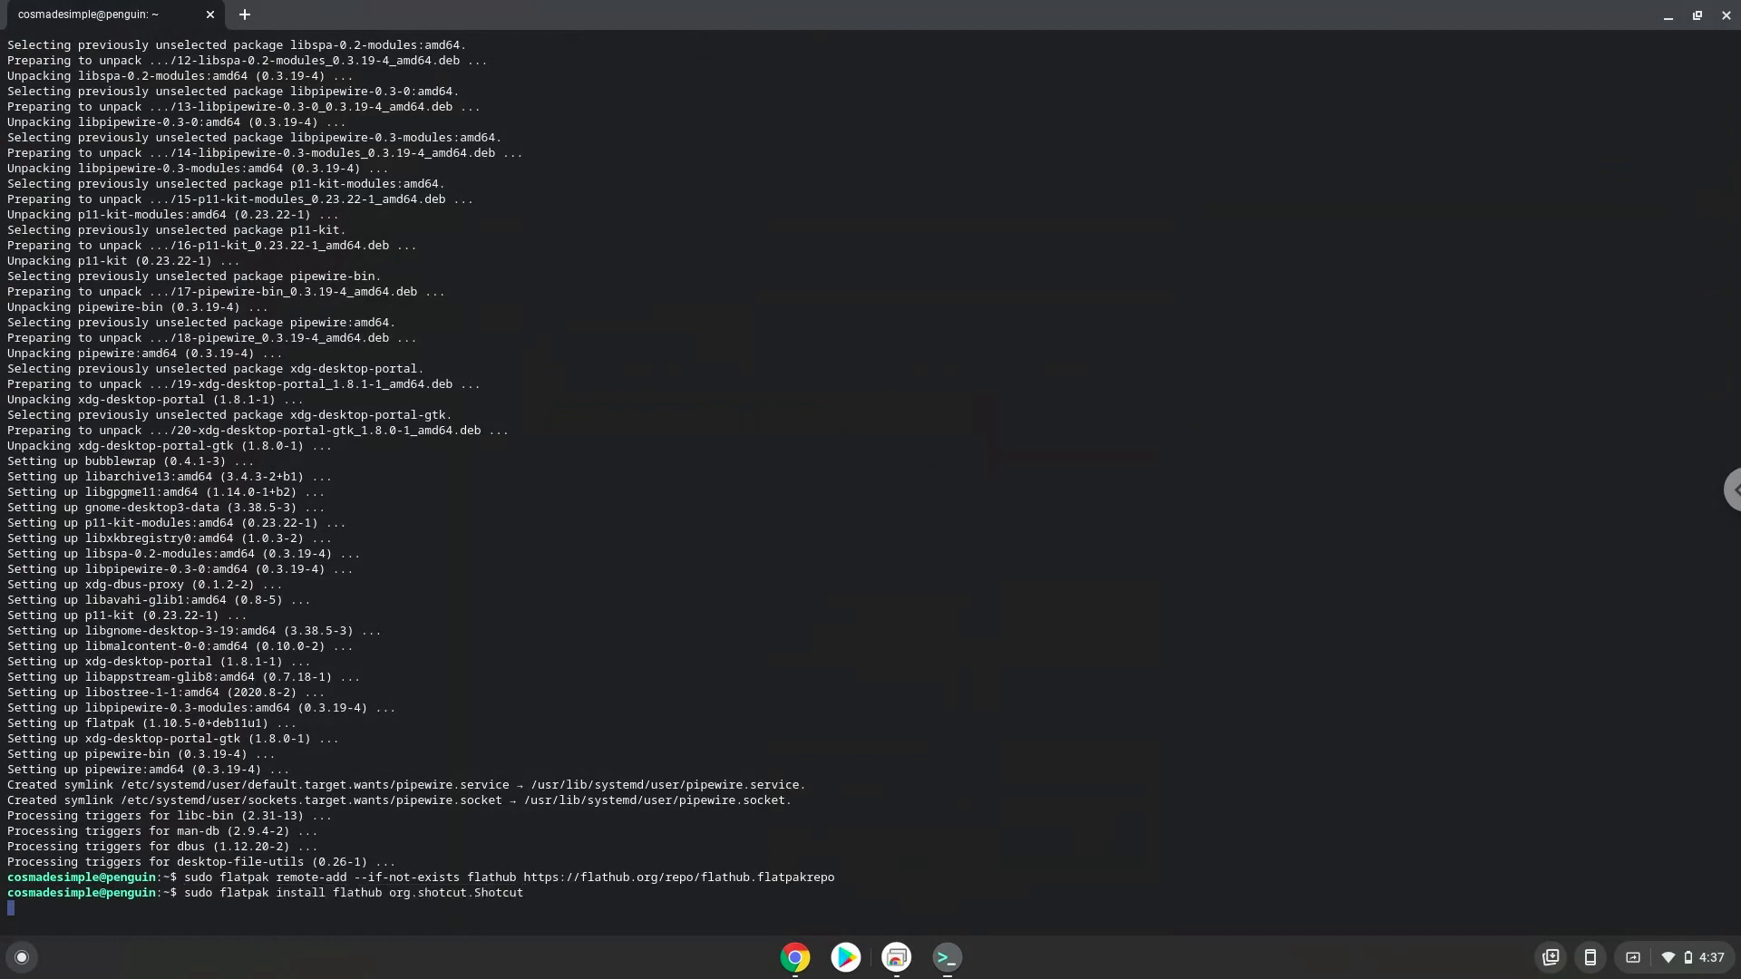
key("Return")
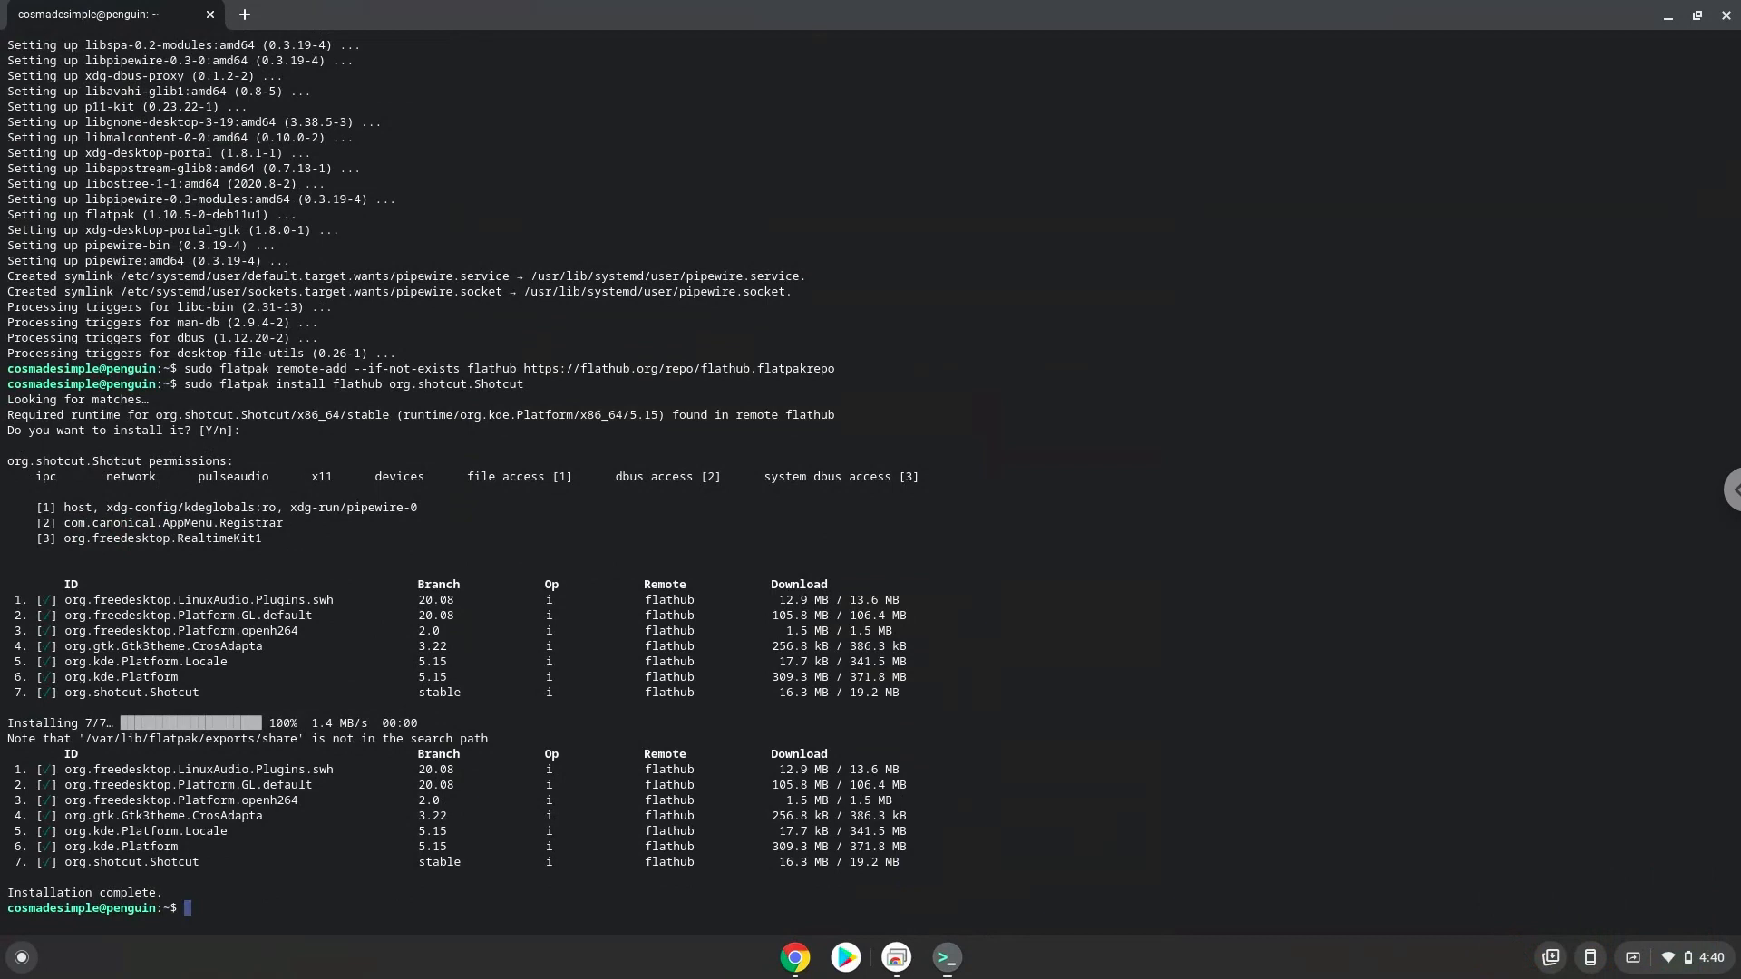
mouse_move(728, 895)
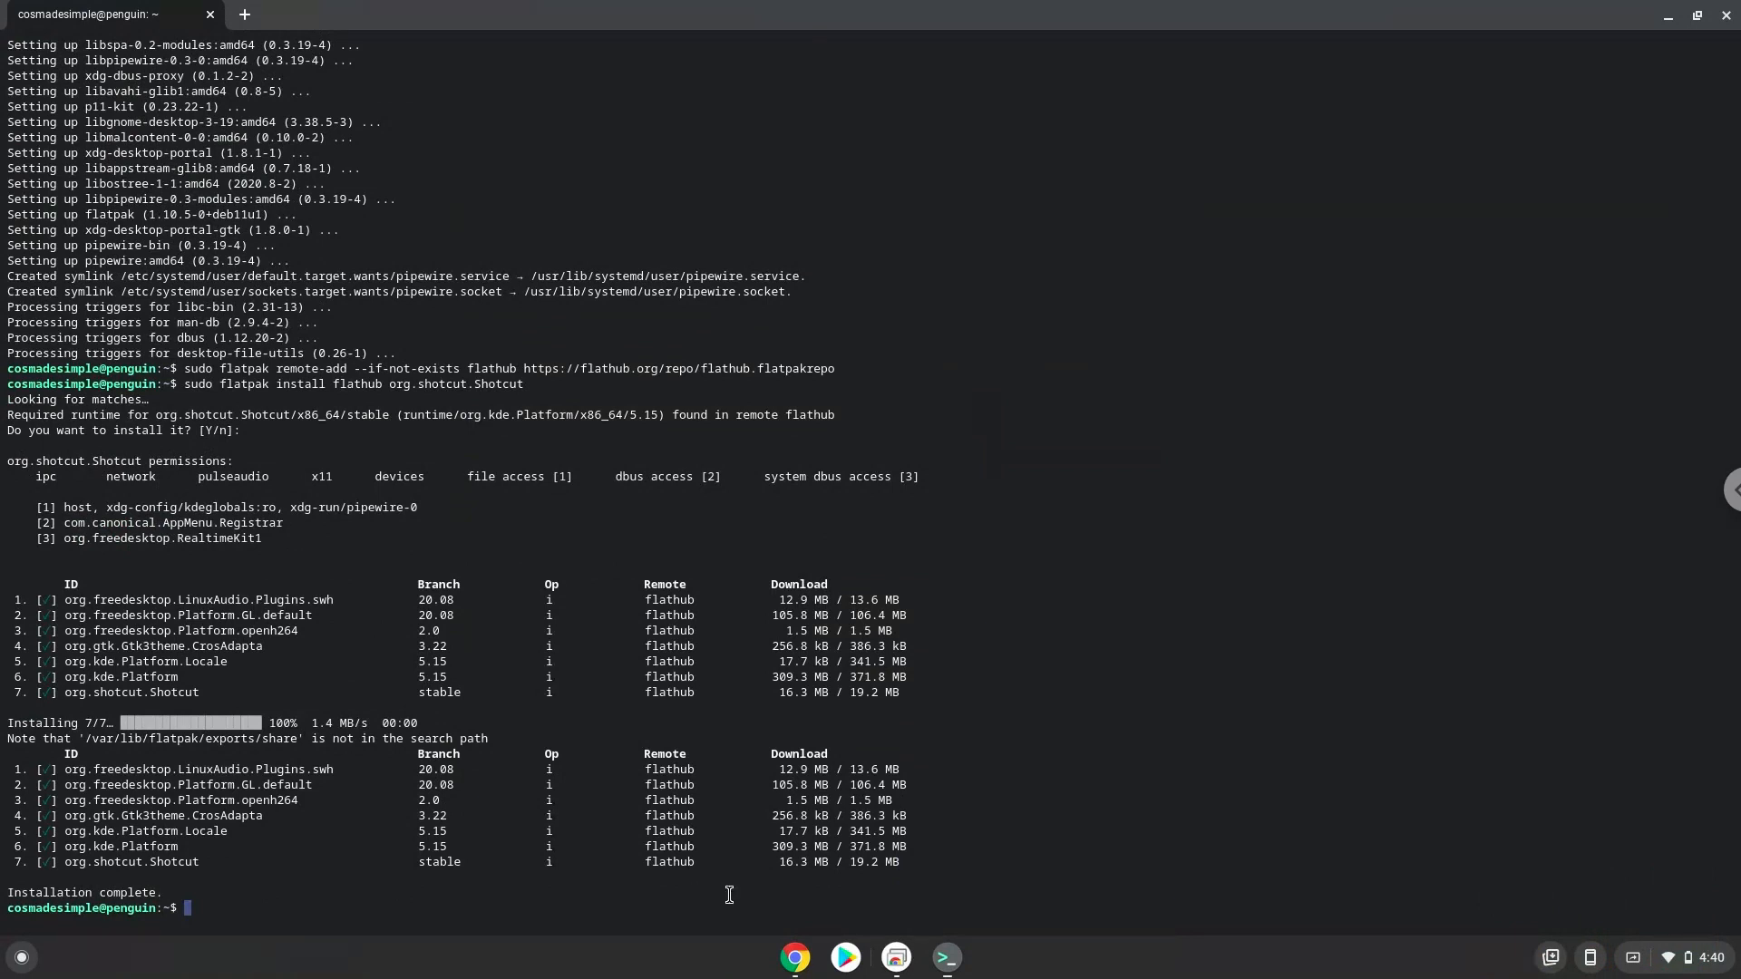
mouse_move(792, 964)
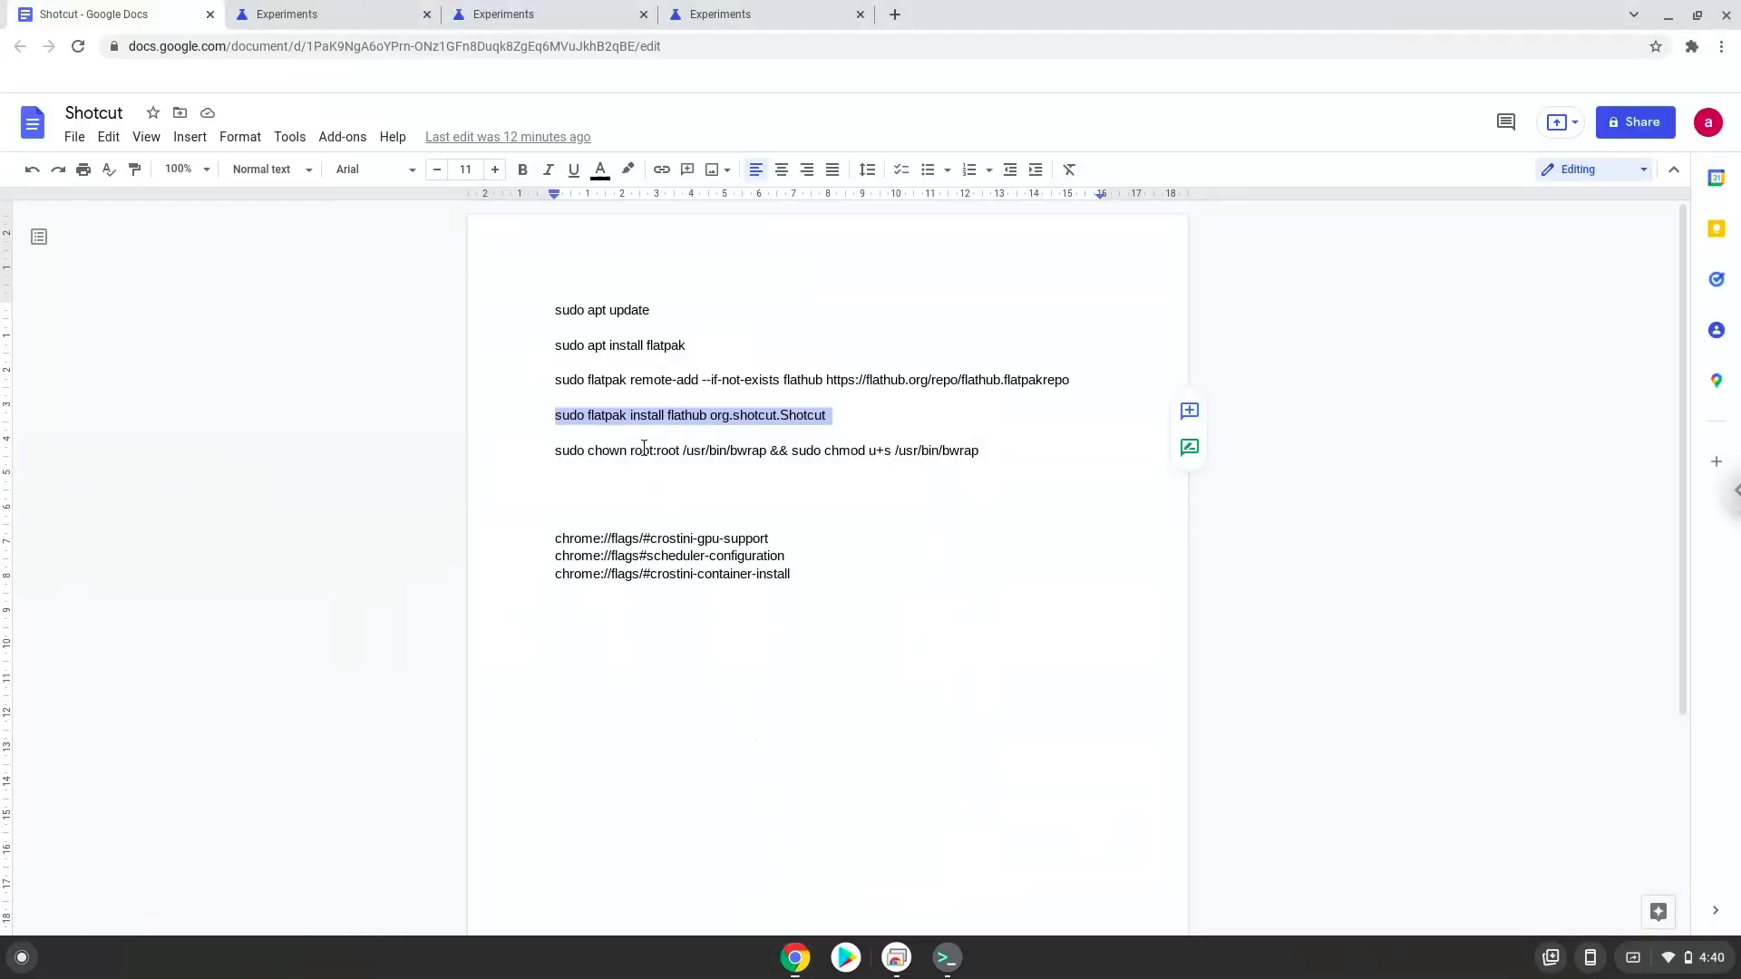
Step: Select and copy the 'sudo chown root:root /usr/bin/bwrap' command line
double_click(642, 449)
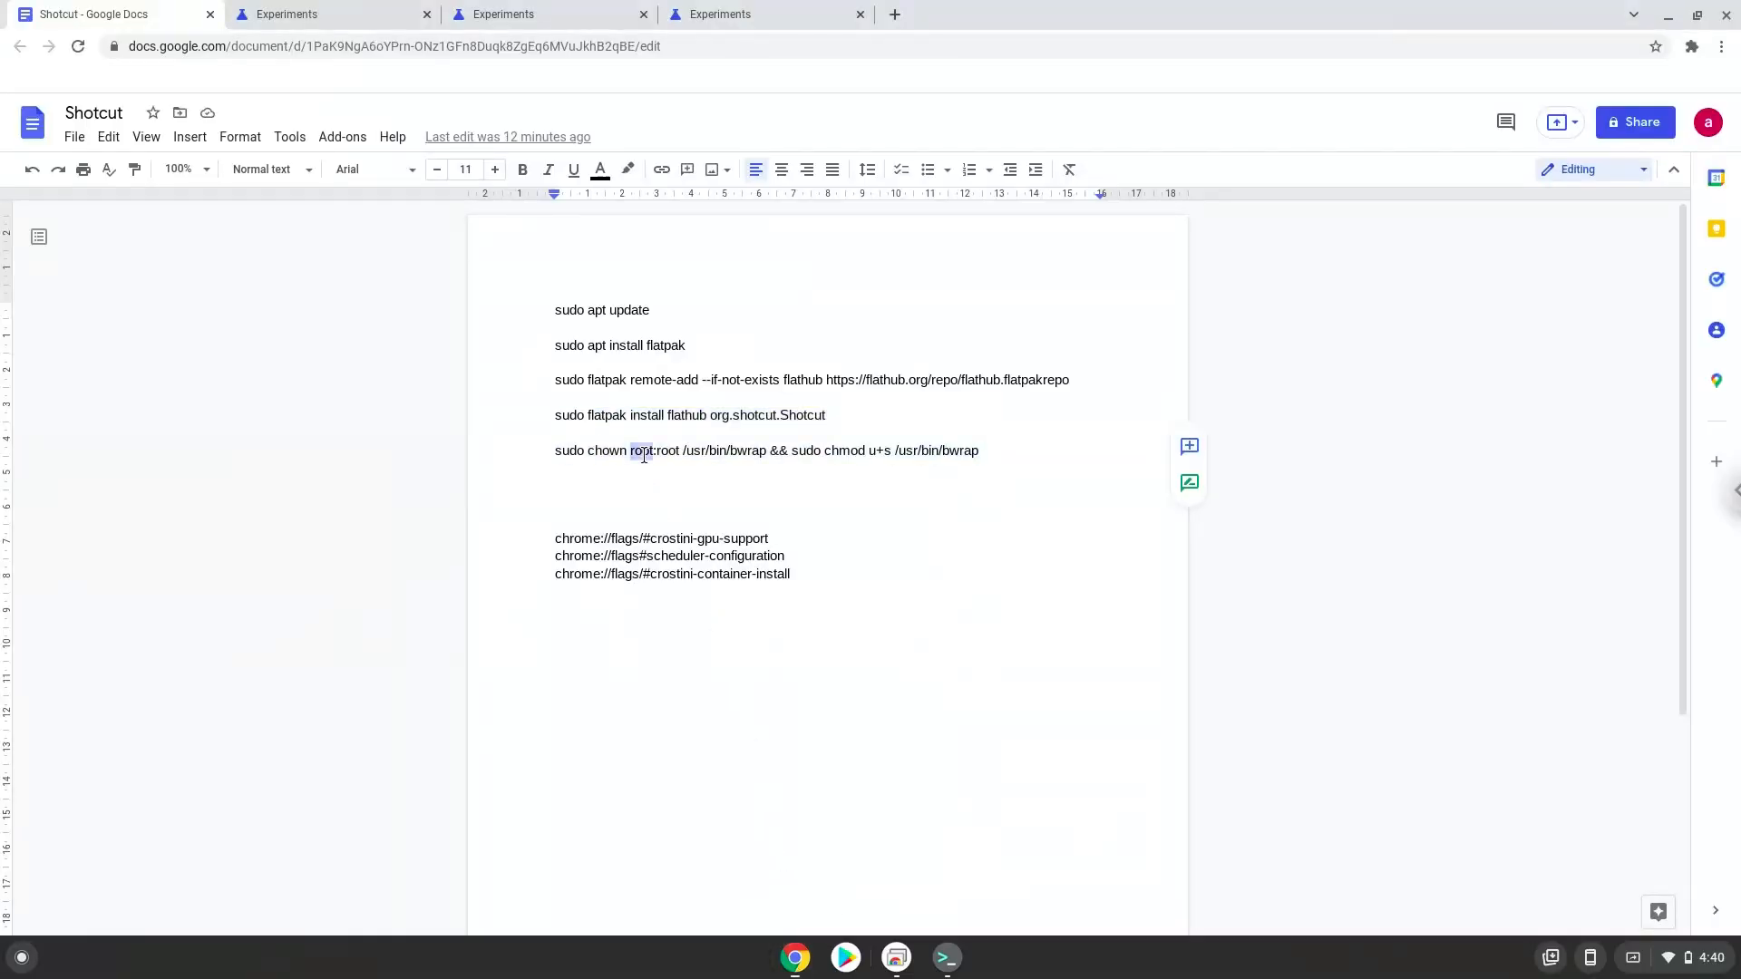
right_click(642, 450)
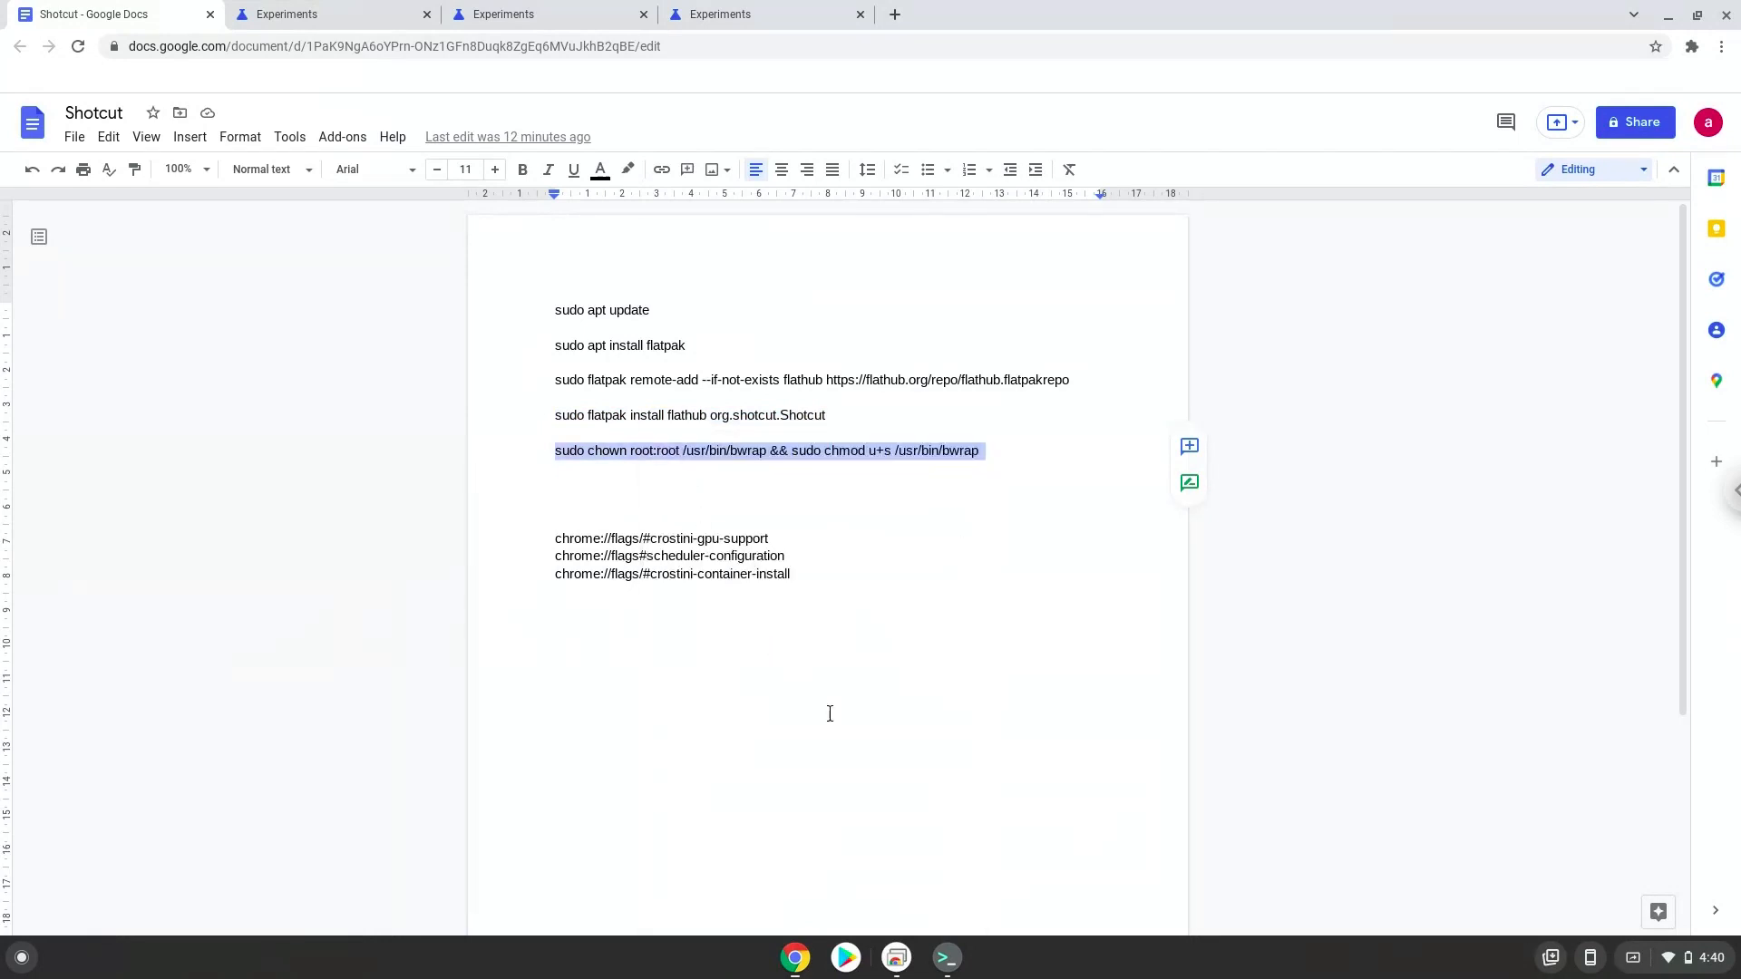
mouse_move(945, 957)
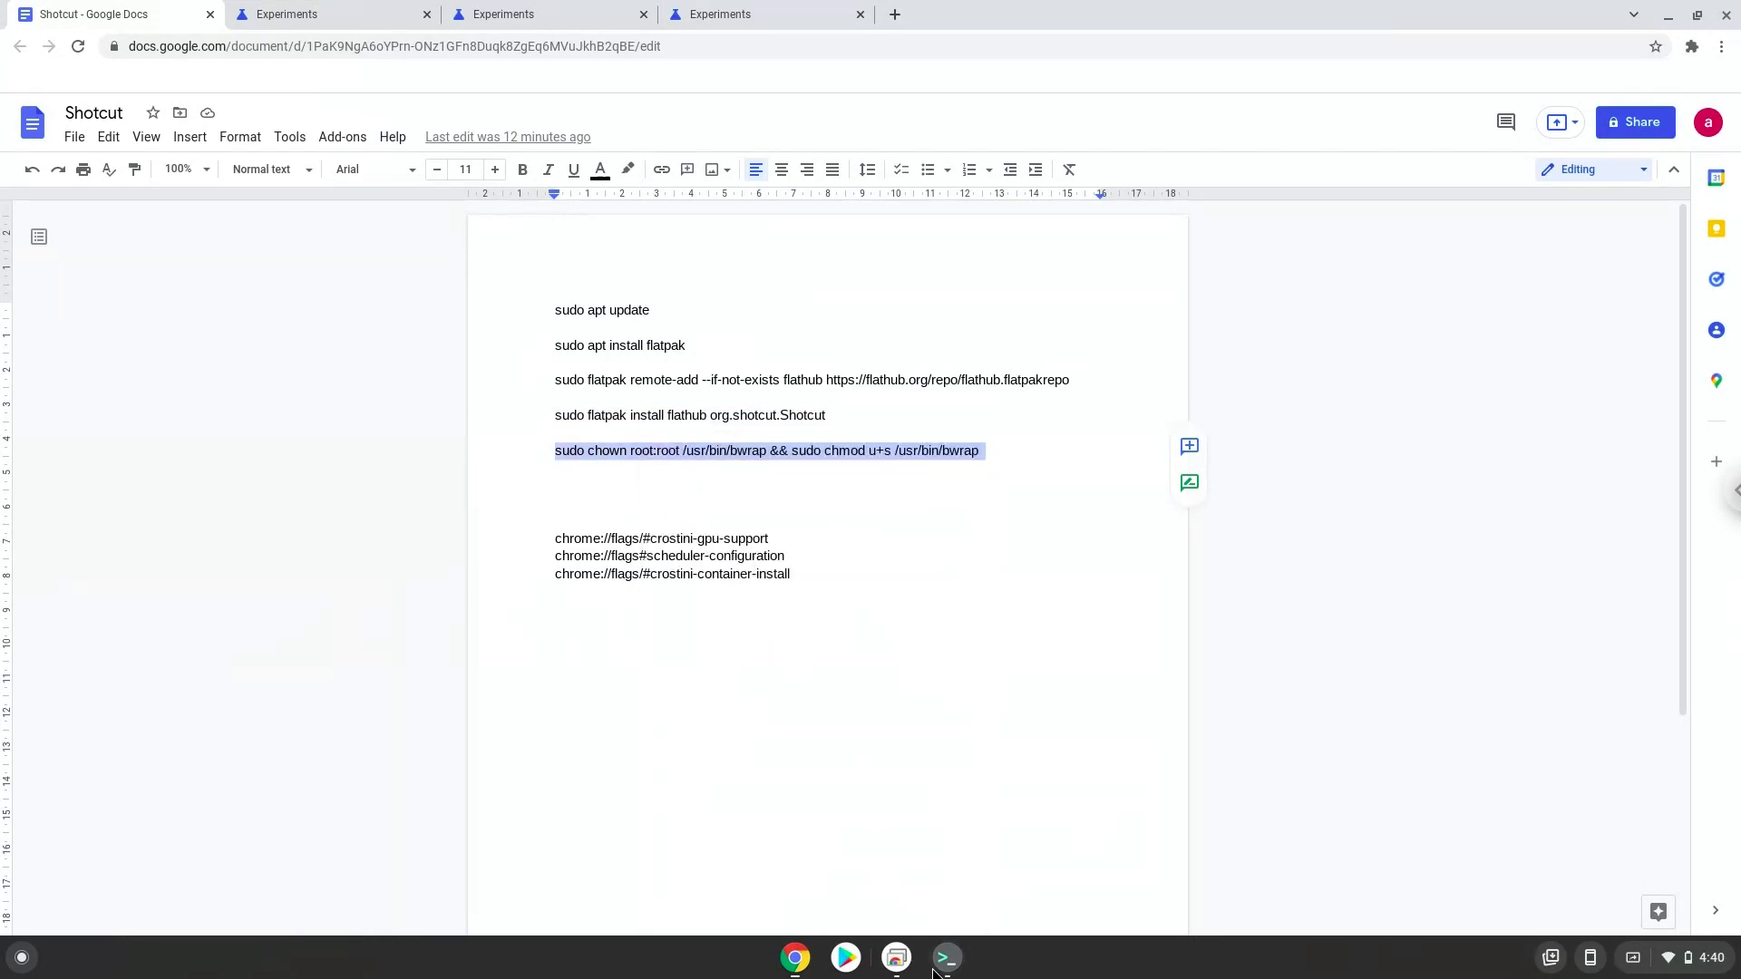